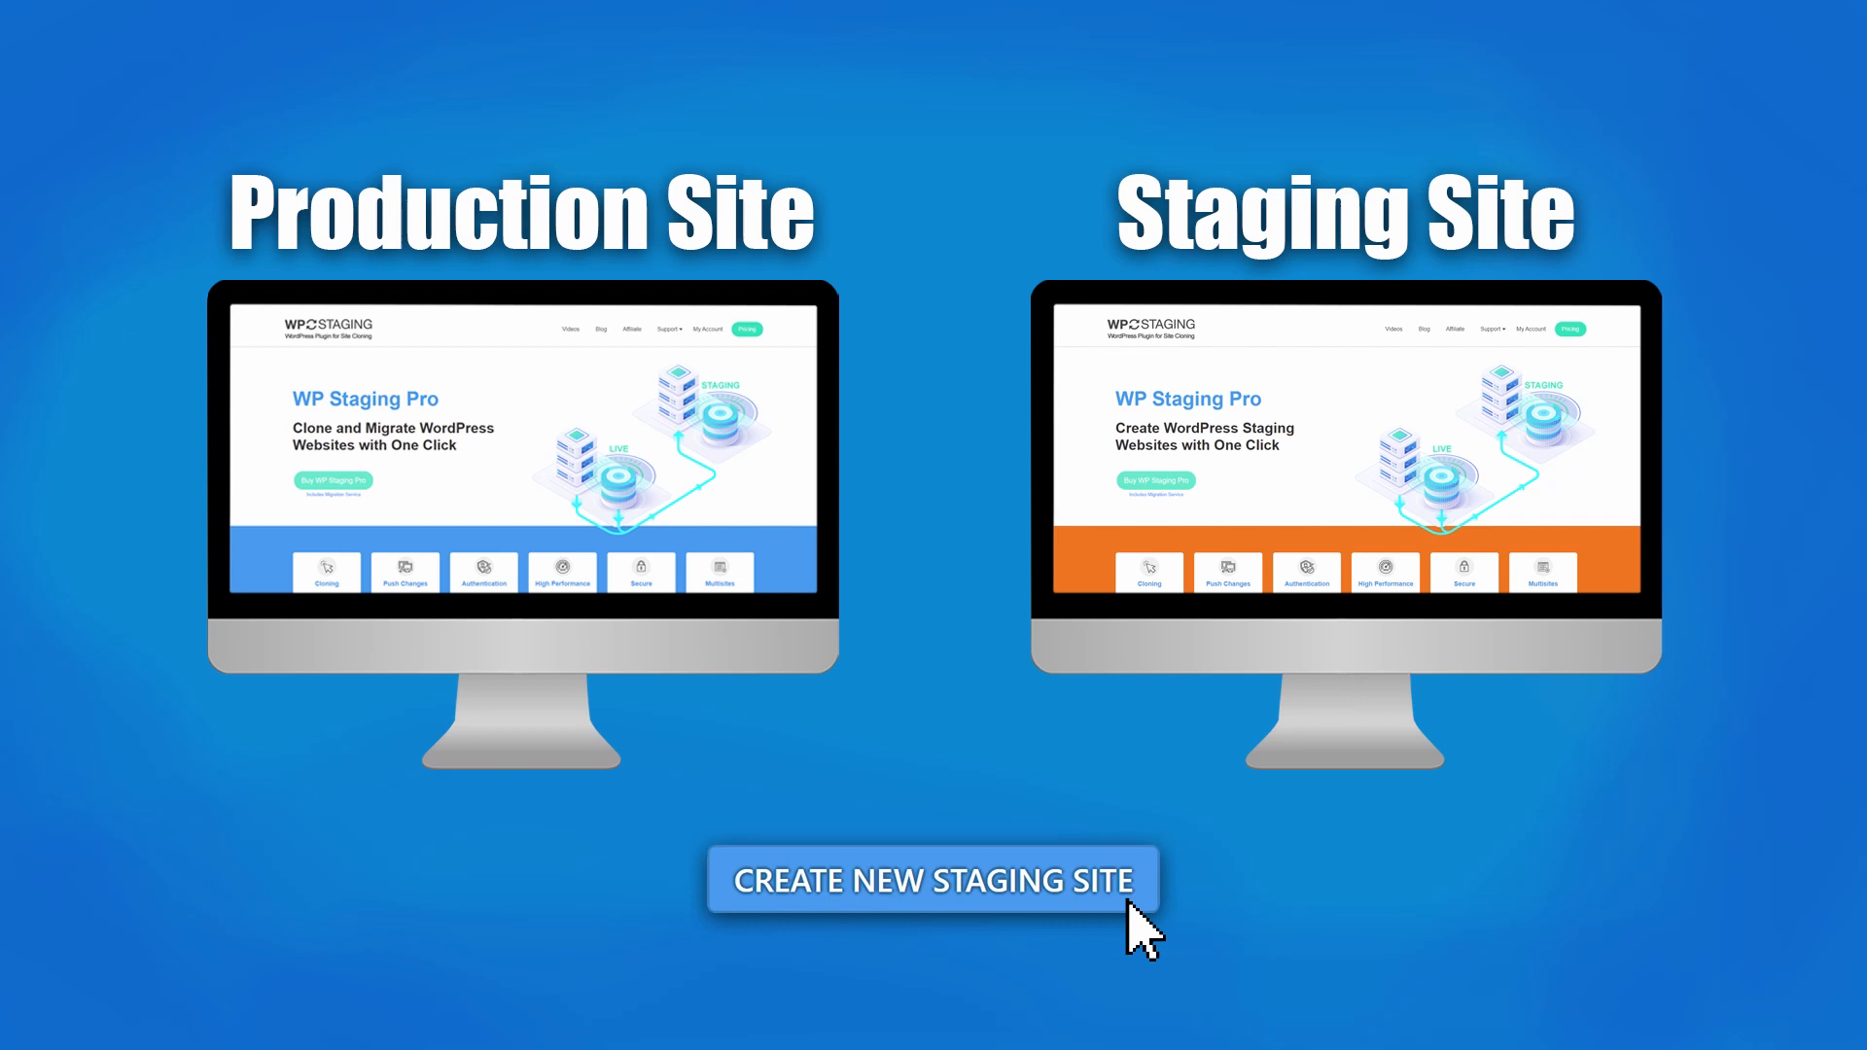
# - Install and activate the WP STAGING plugin from Plugins > Add New
pyautogui.click(932, 880)
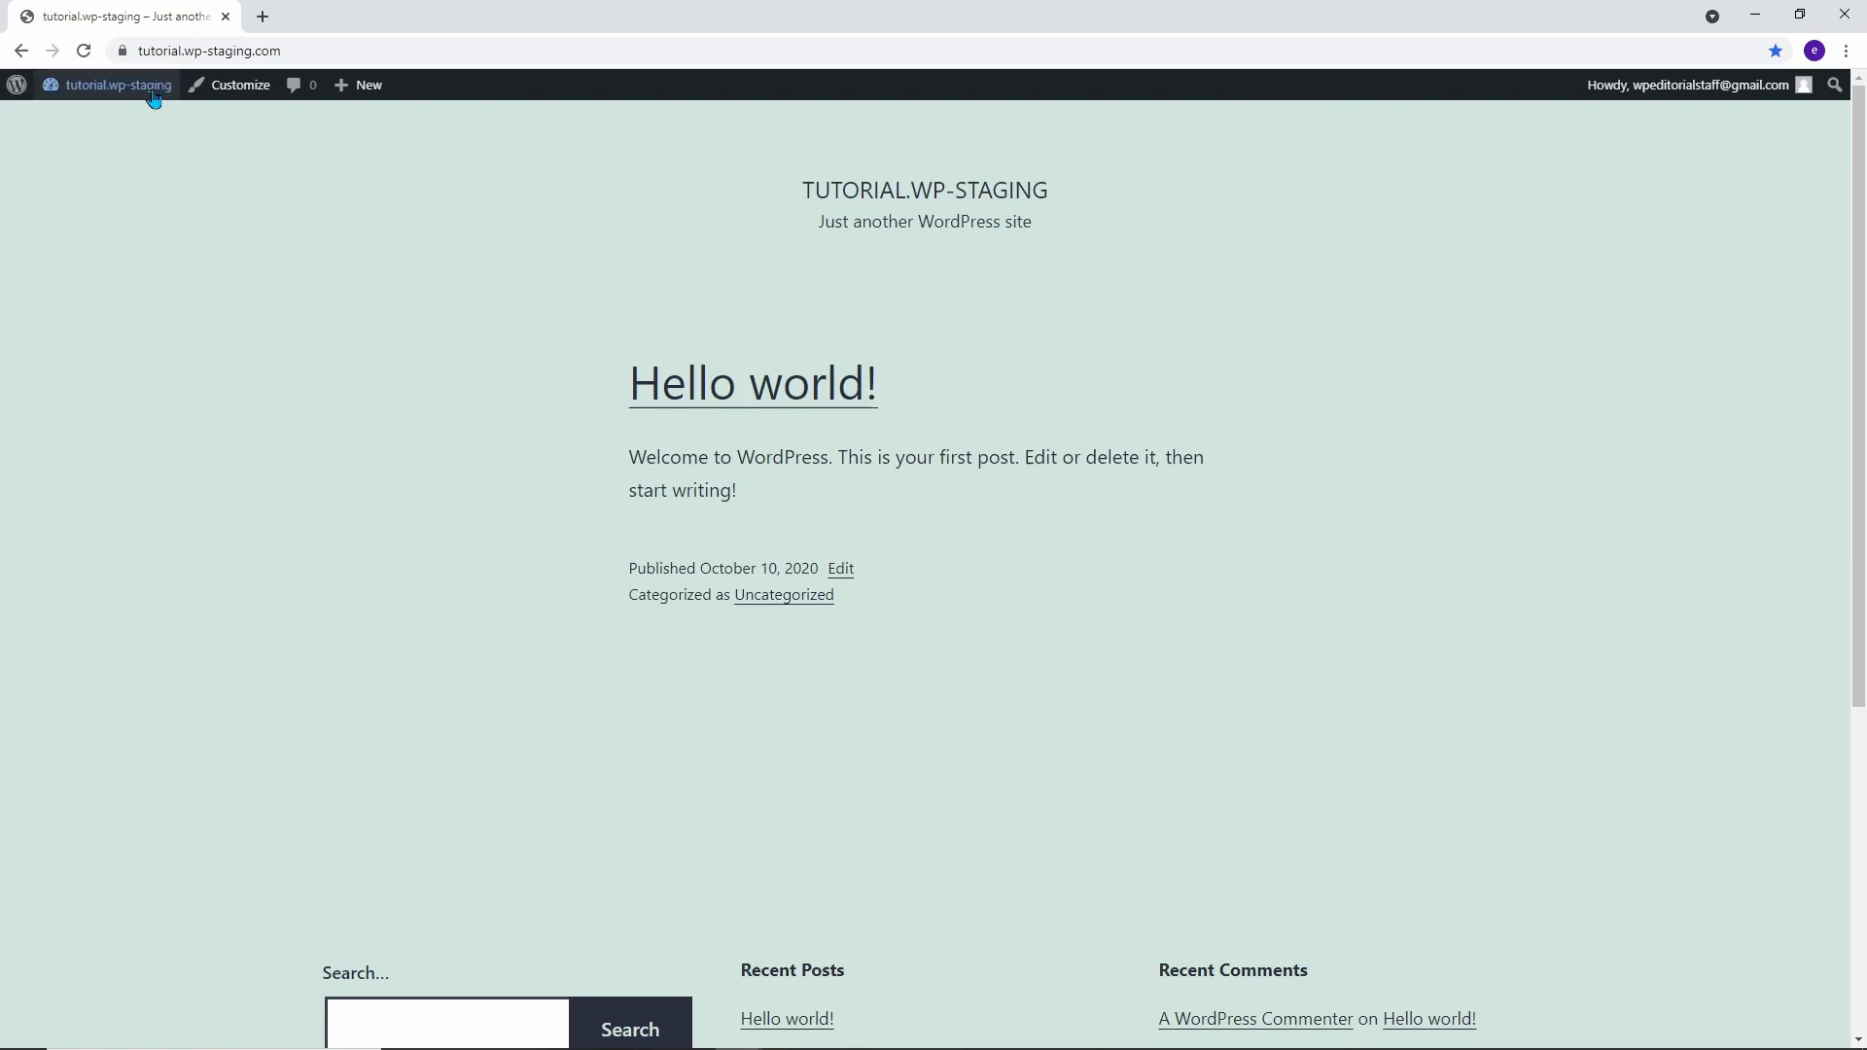
pyautogui.click(106, 85)
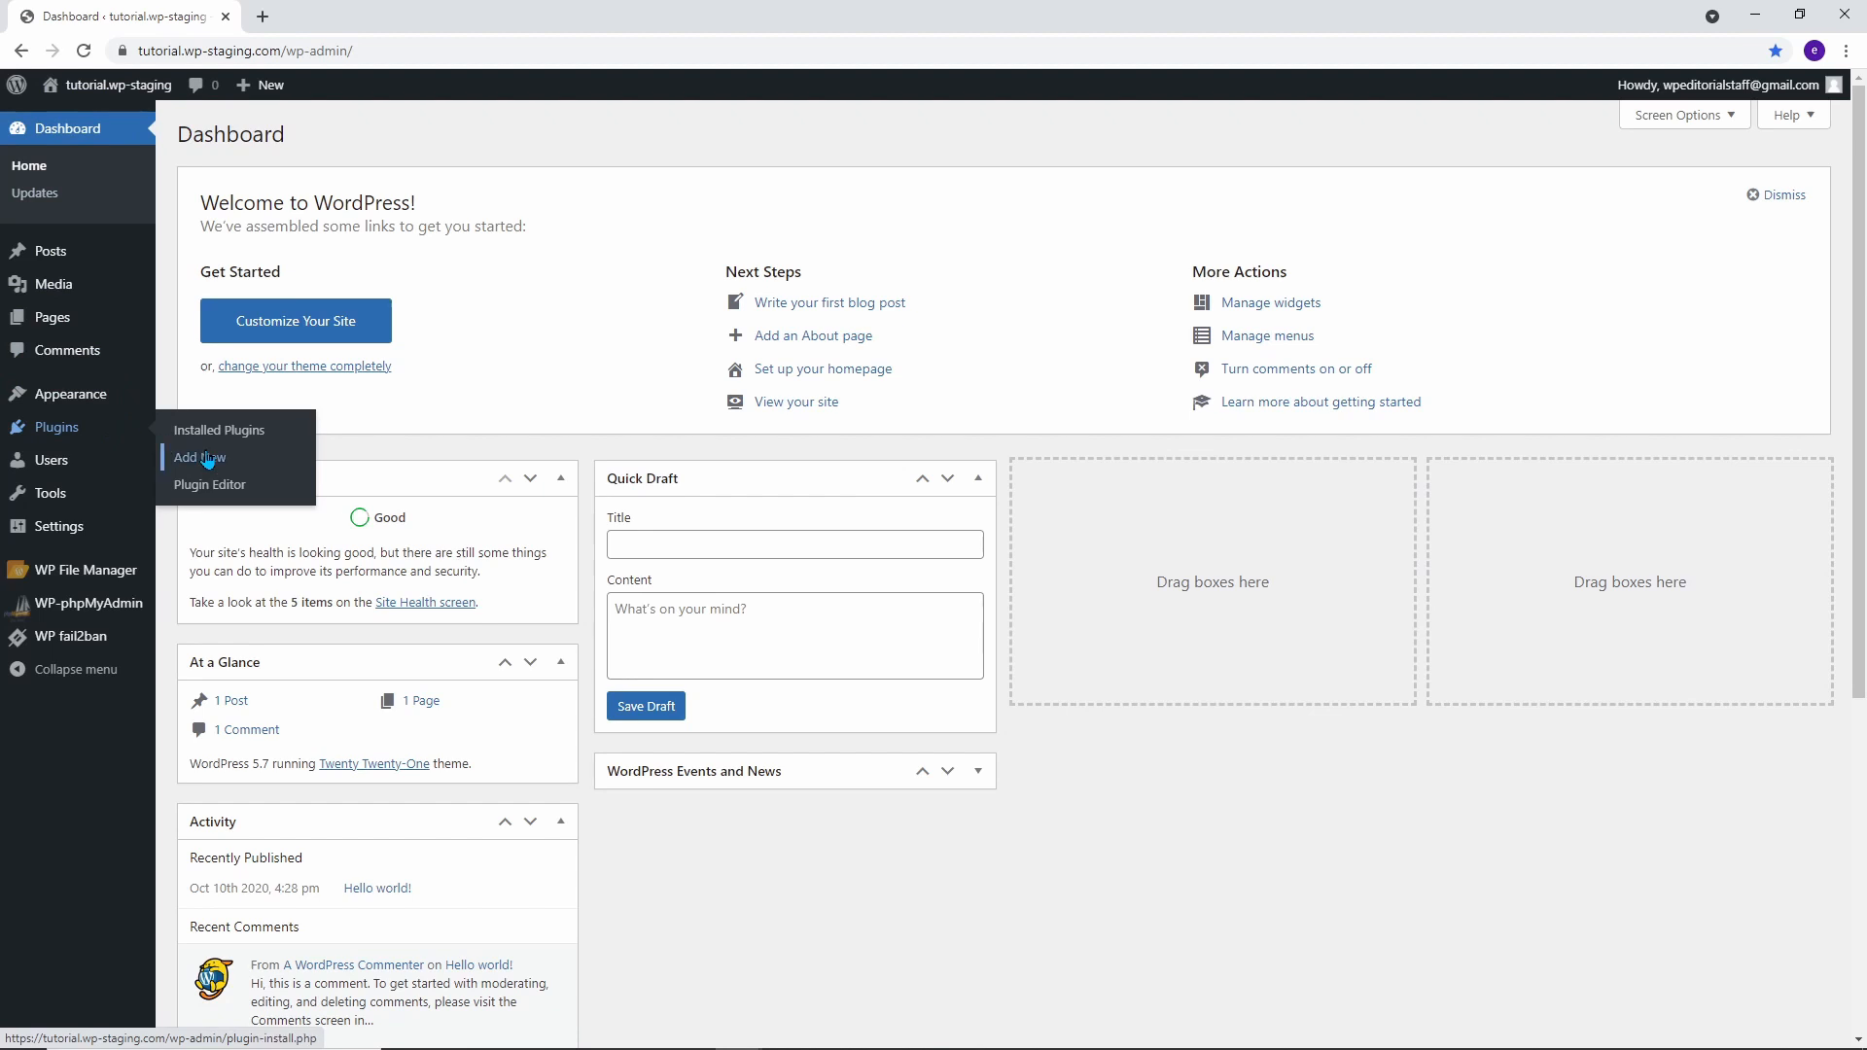
pyautogui.click(198, 457)
pyautogui.write('wp staging')
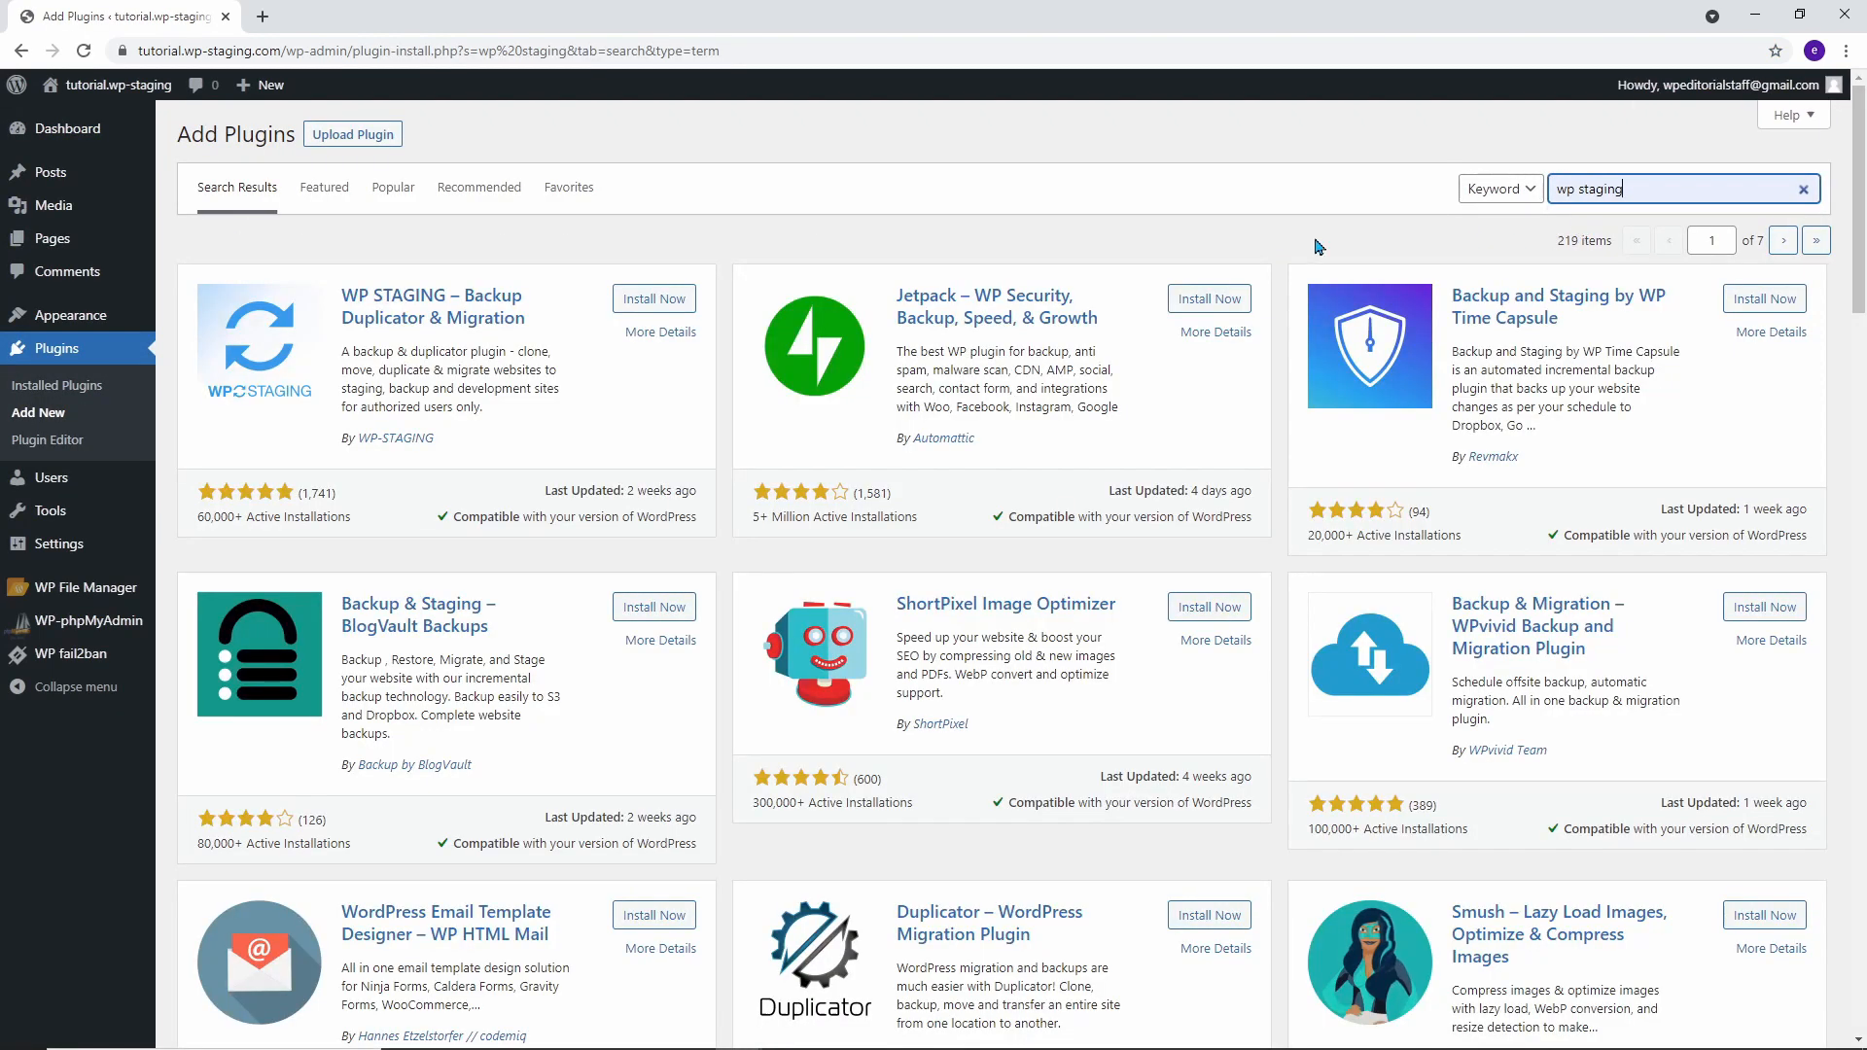
pyautogui.click(654, 297)
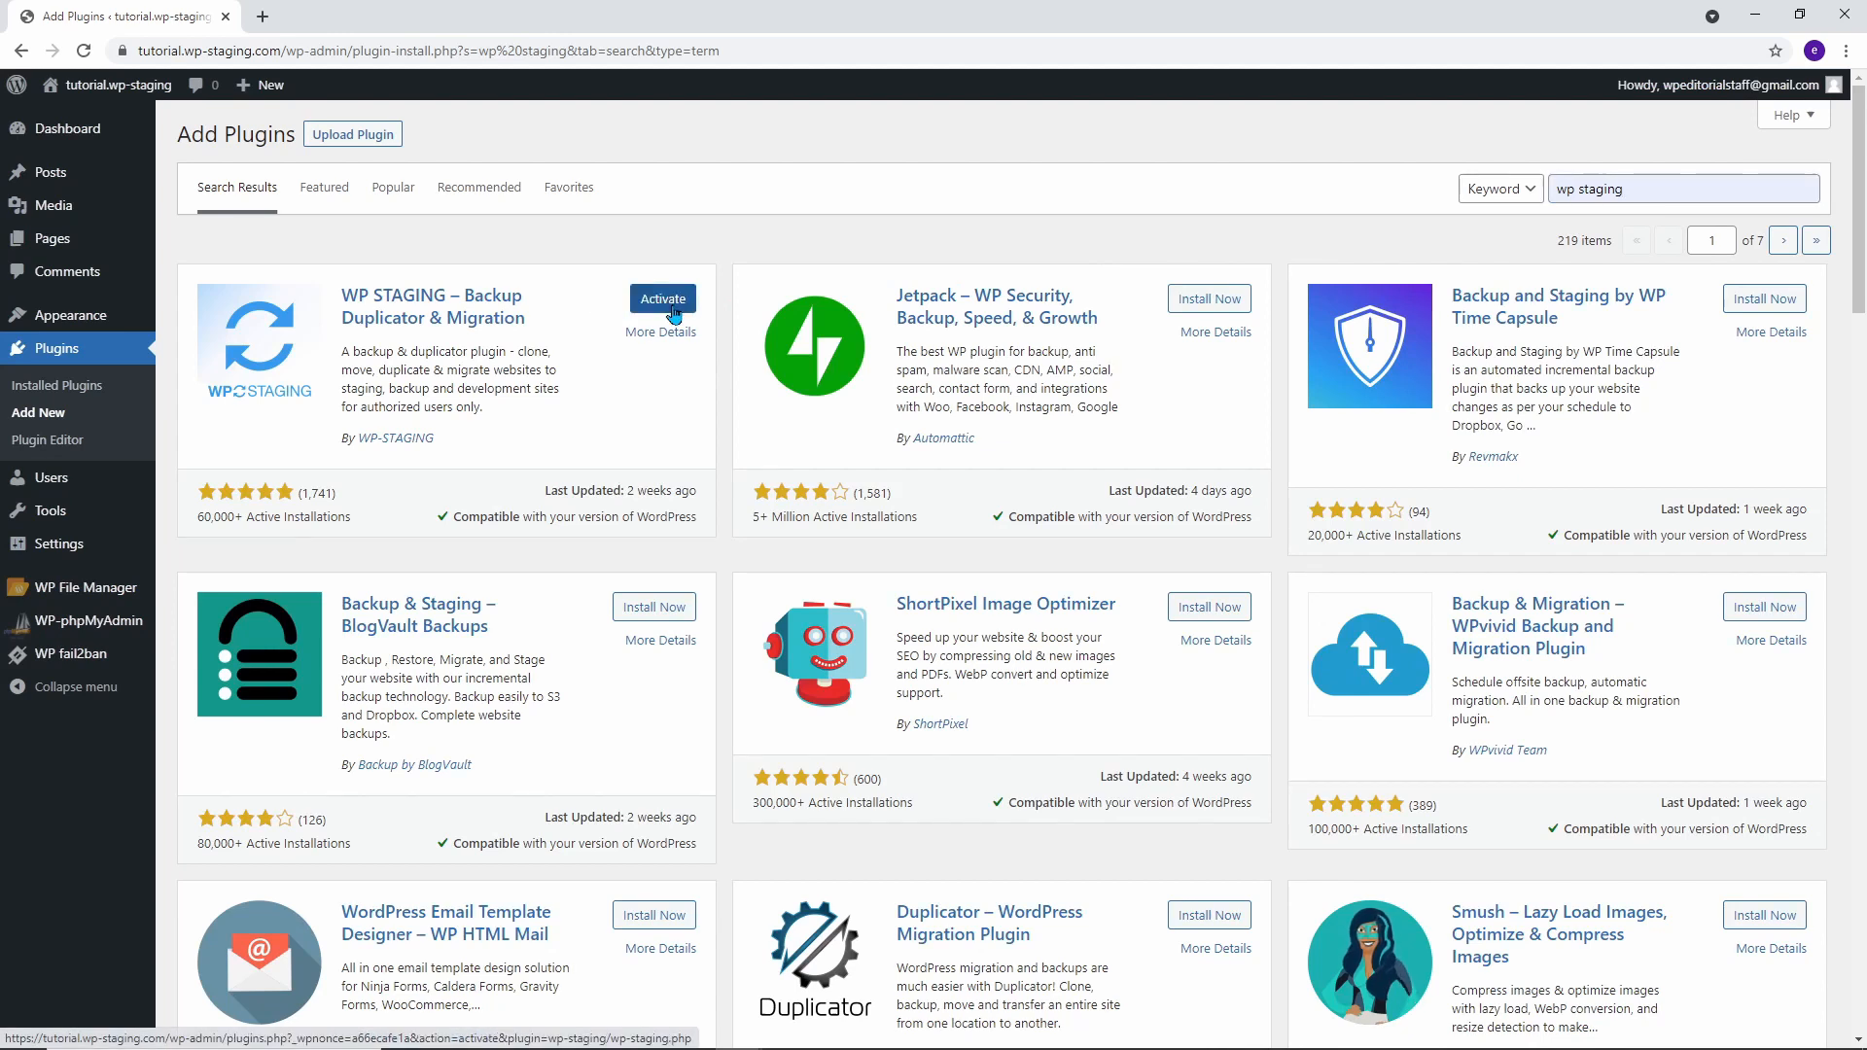
pyautogui.click(664, 298)
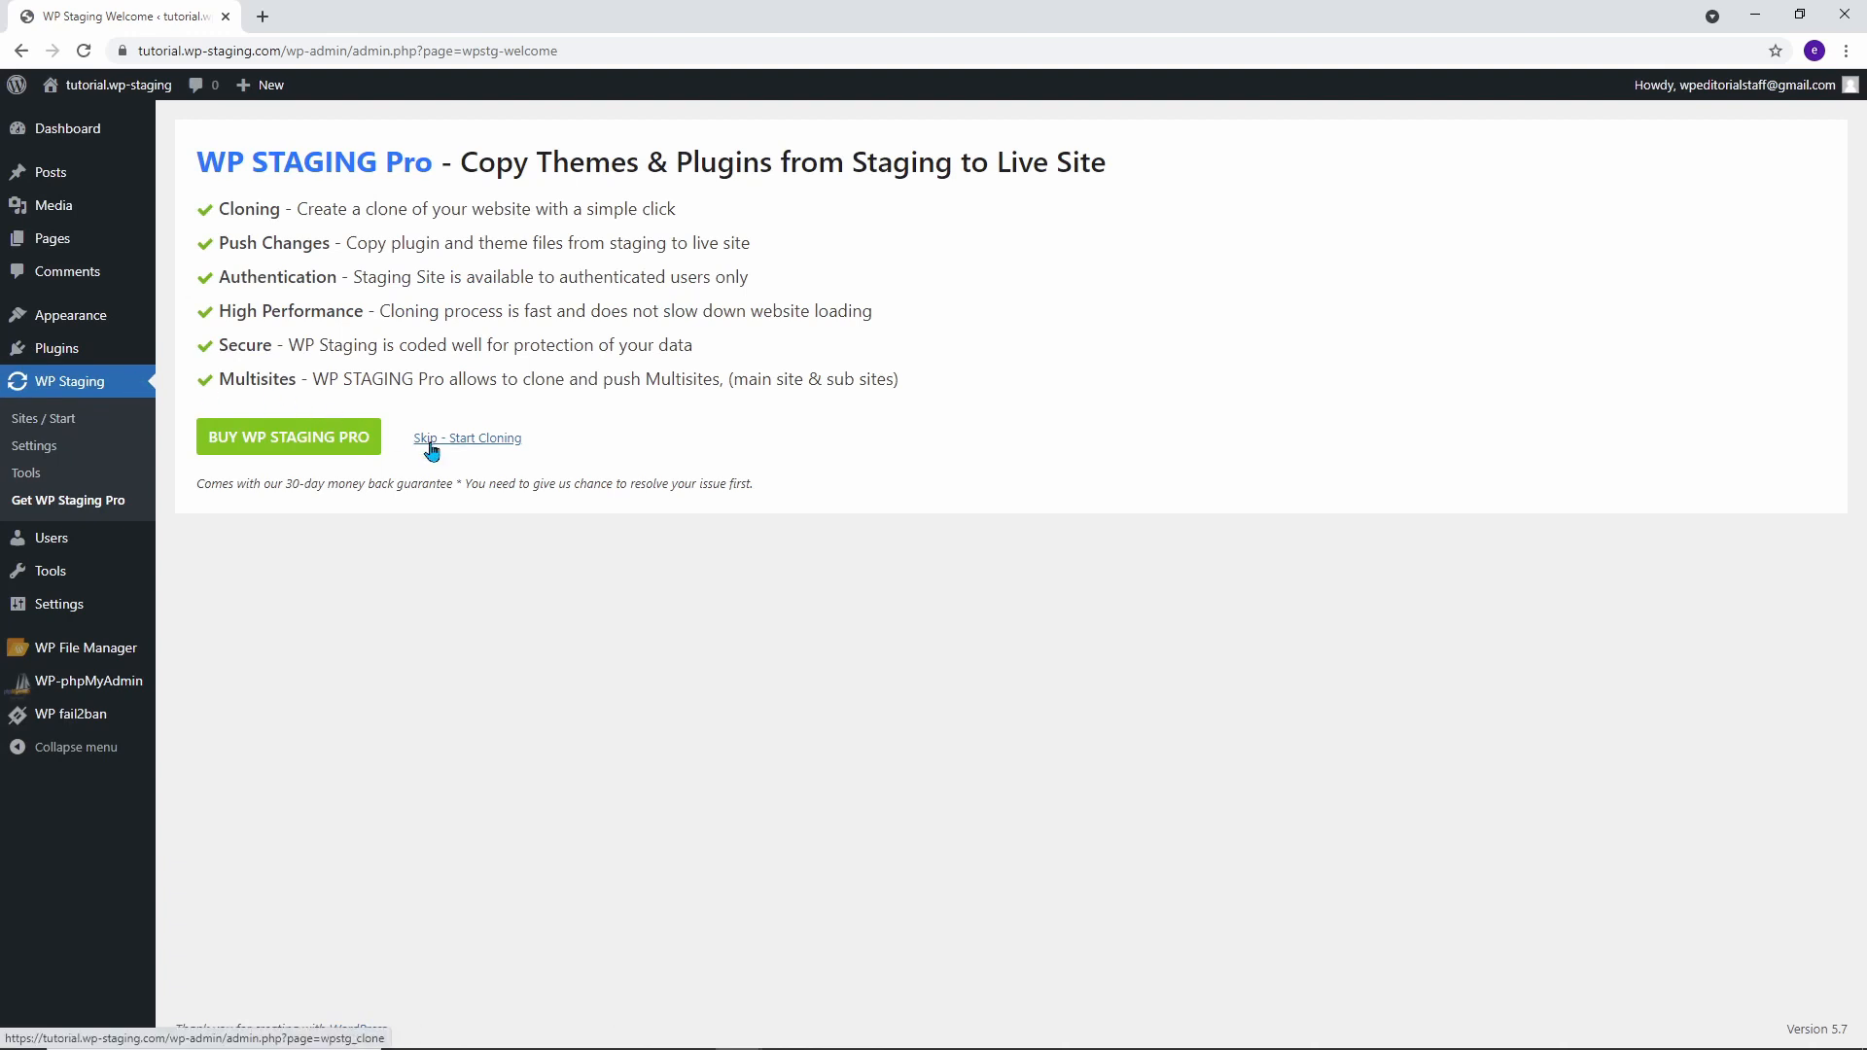
# - Skip the Pro offer, create a new staging site named 'Staging Site Test'
pyautogui.click(467, 438)
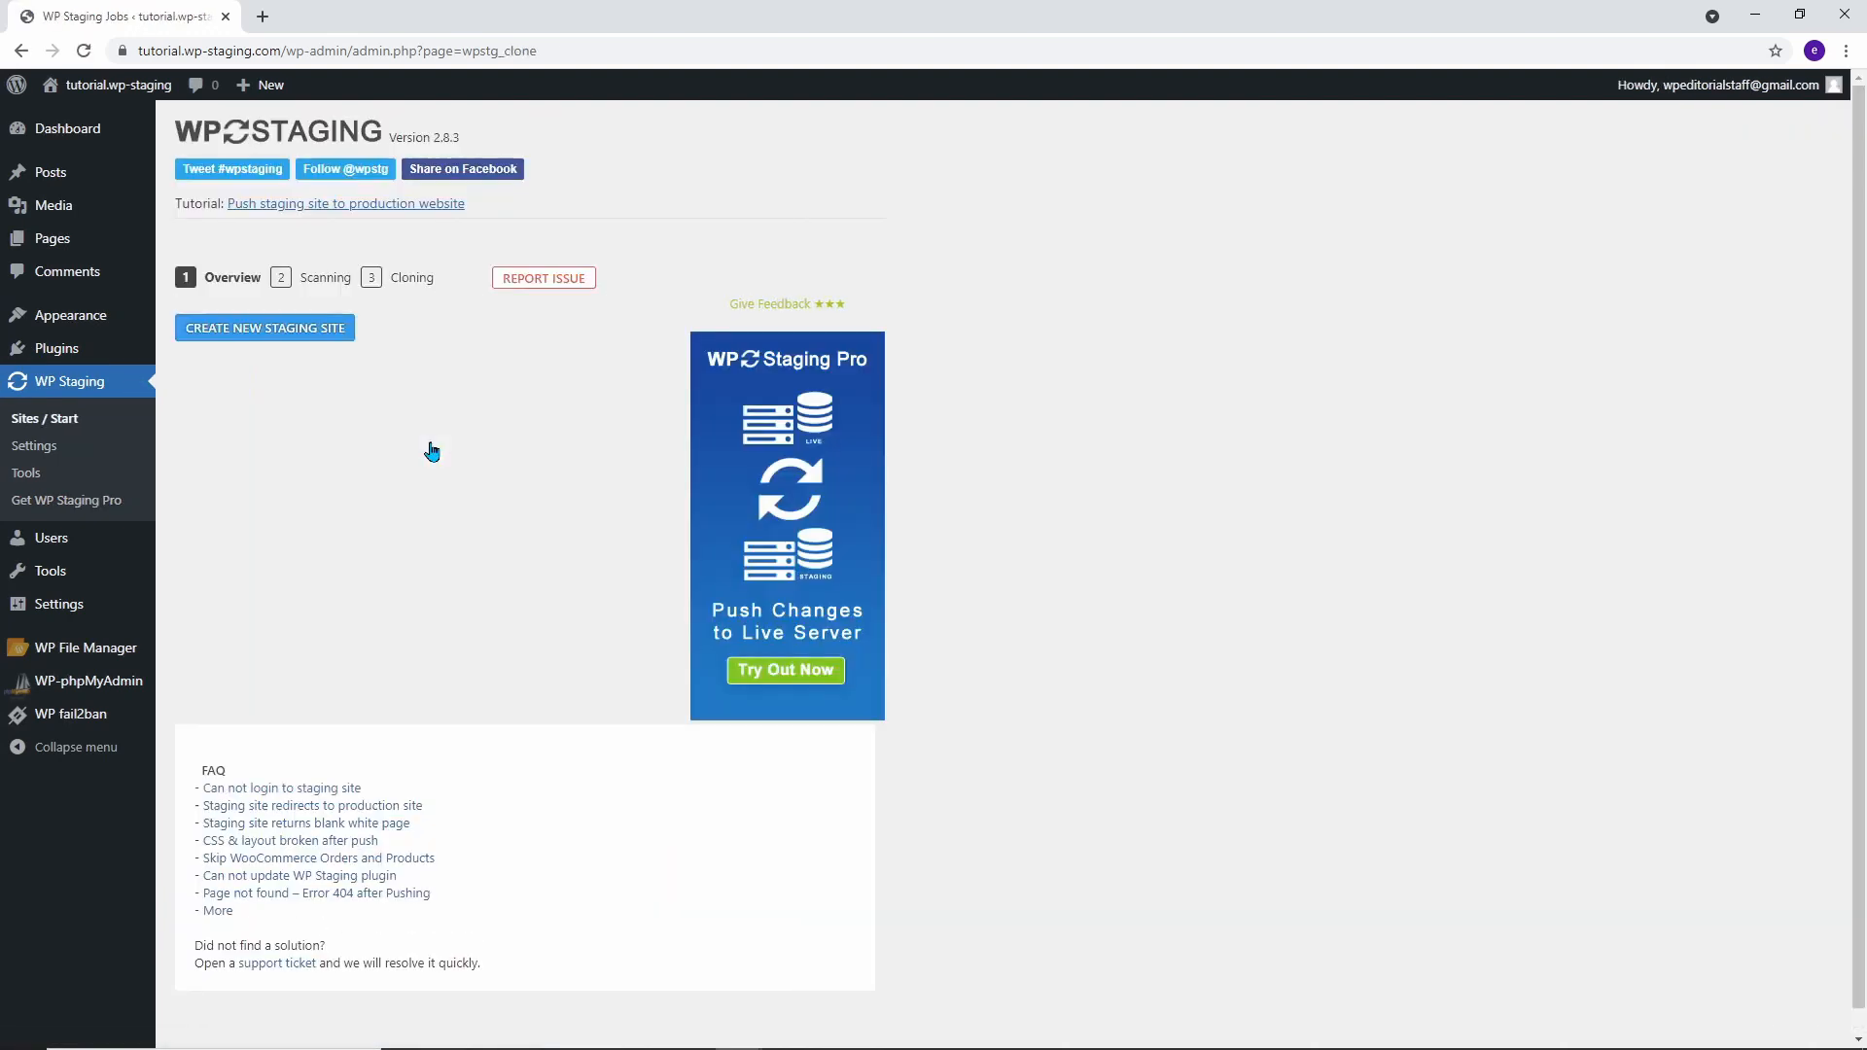
pyautogui.click(265, 328)
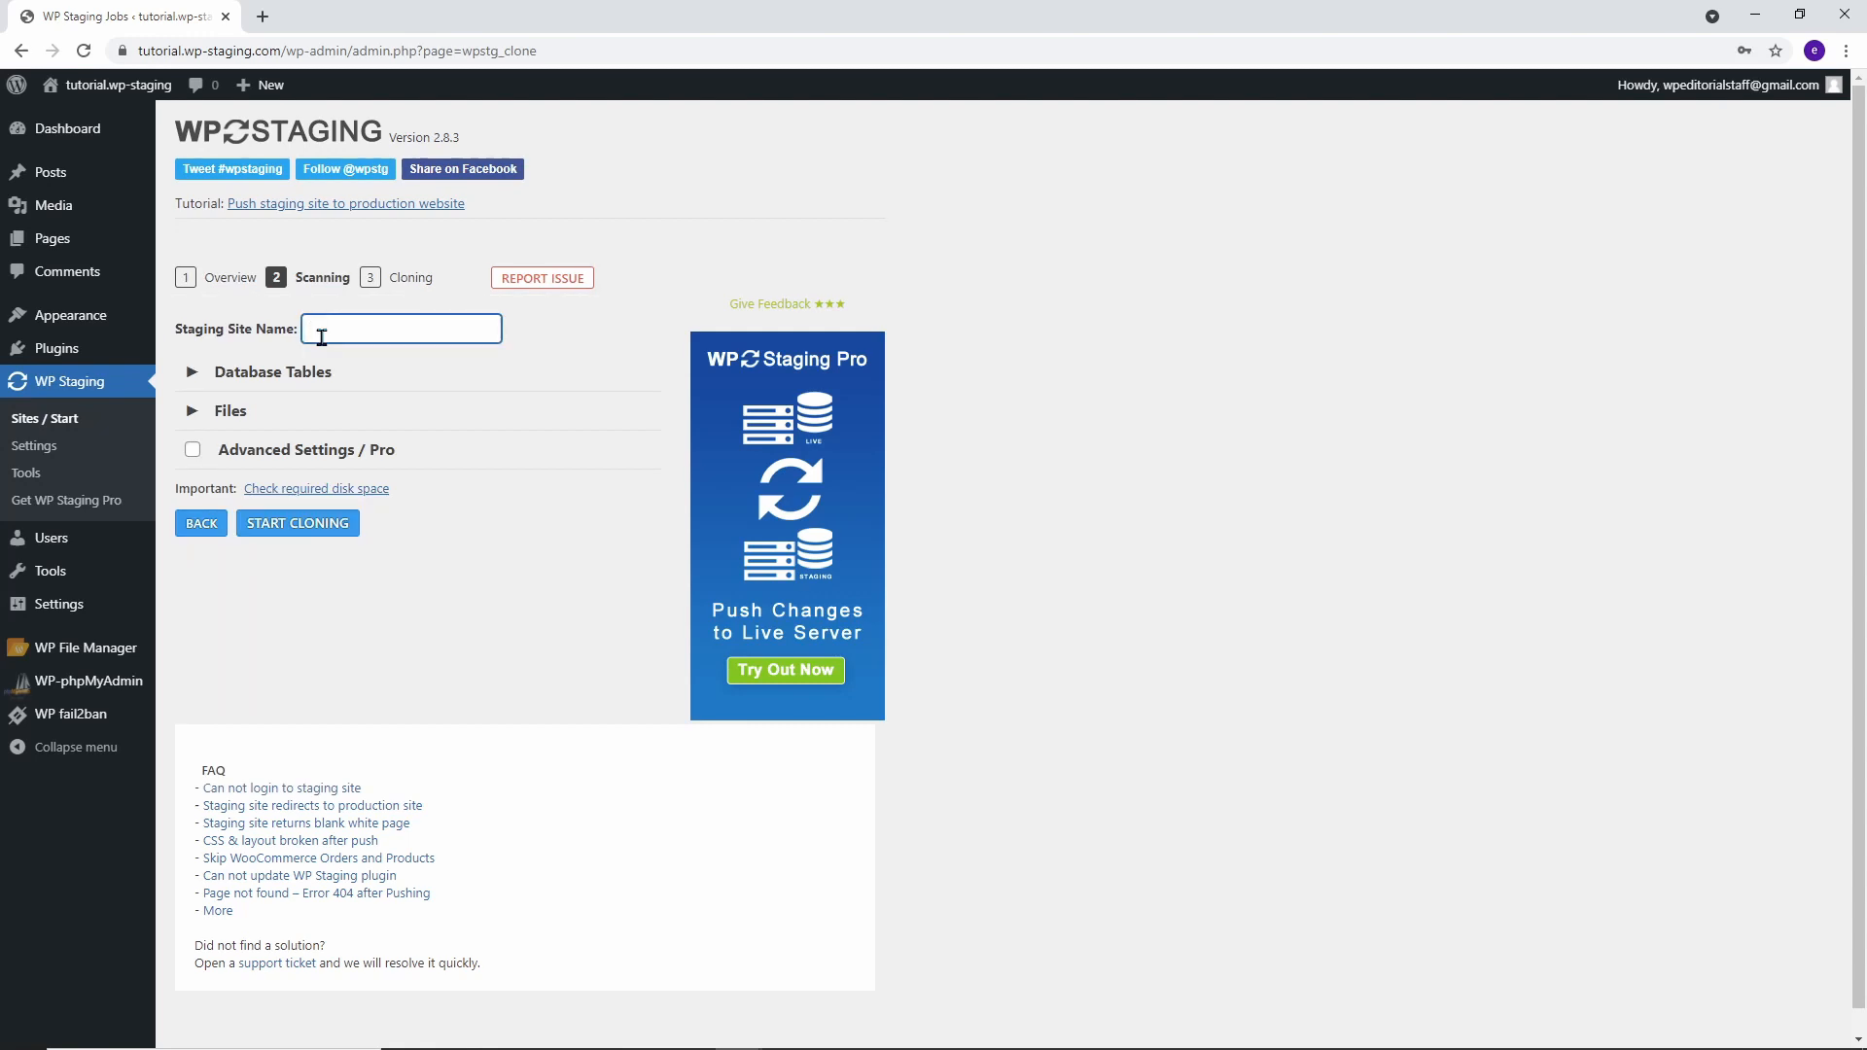
pyautogui.write('Staging Site Test')
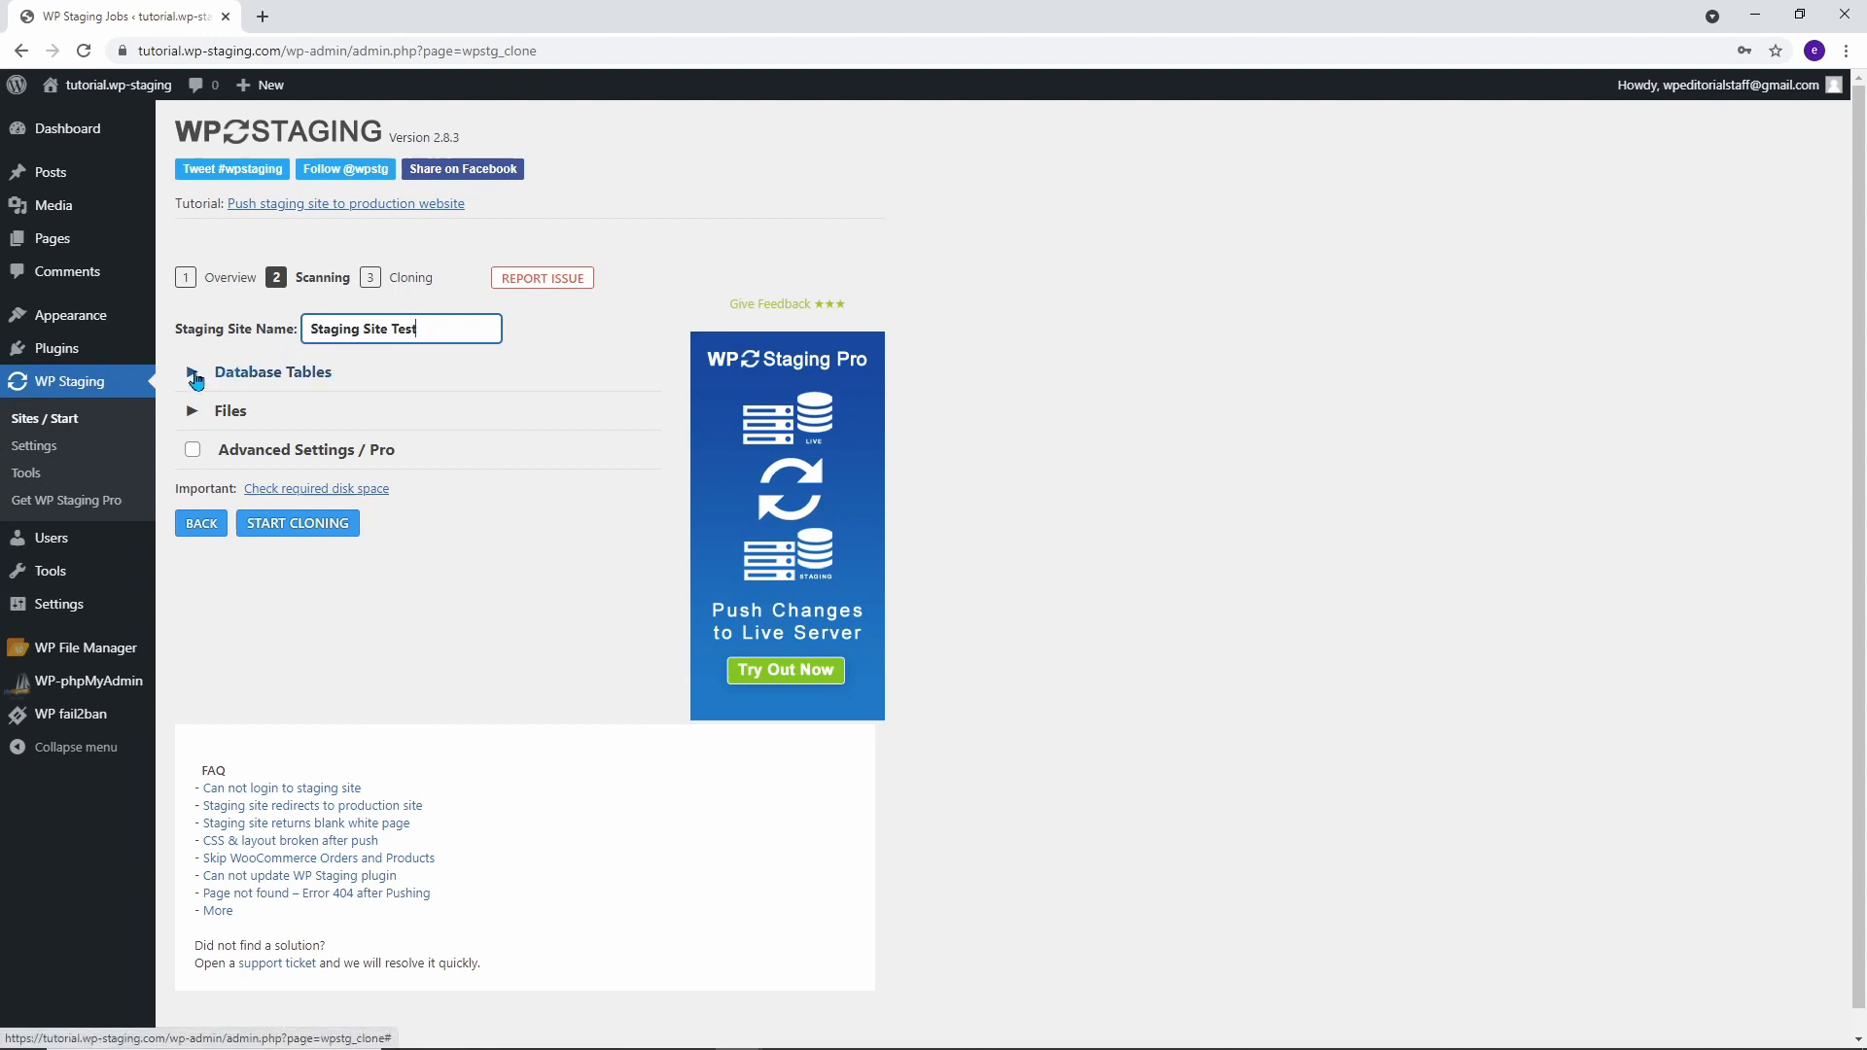
pyautogui.click(192, 378)
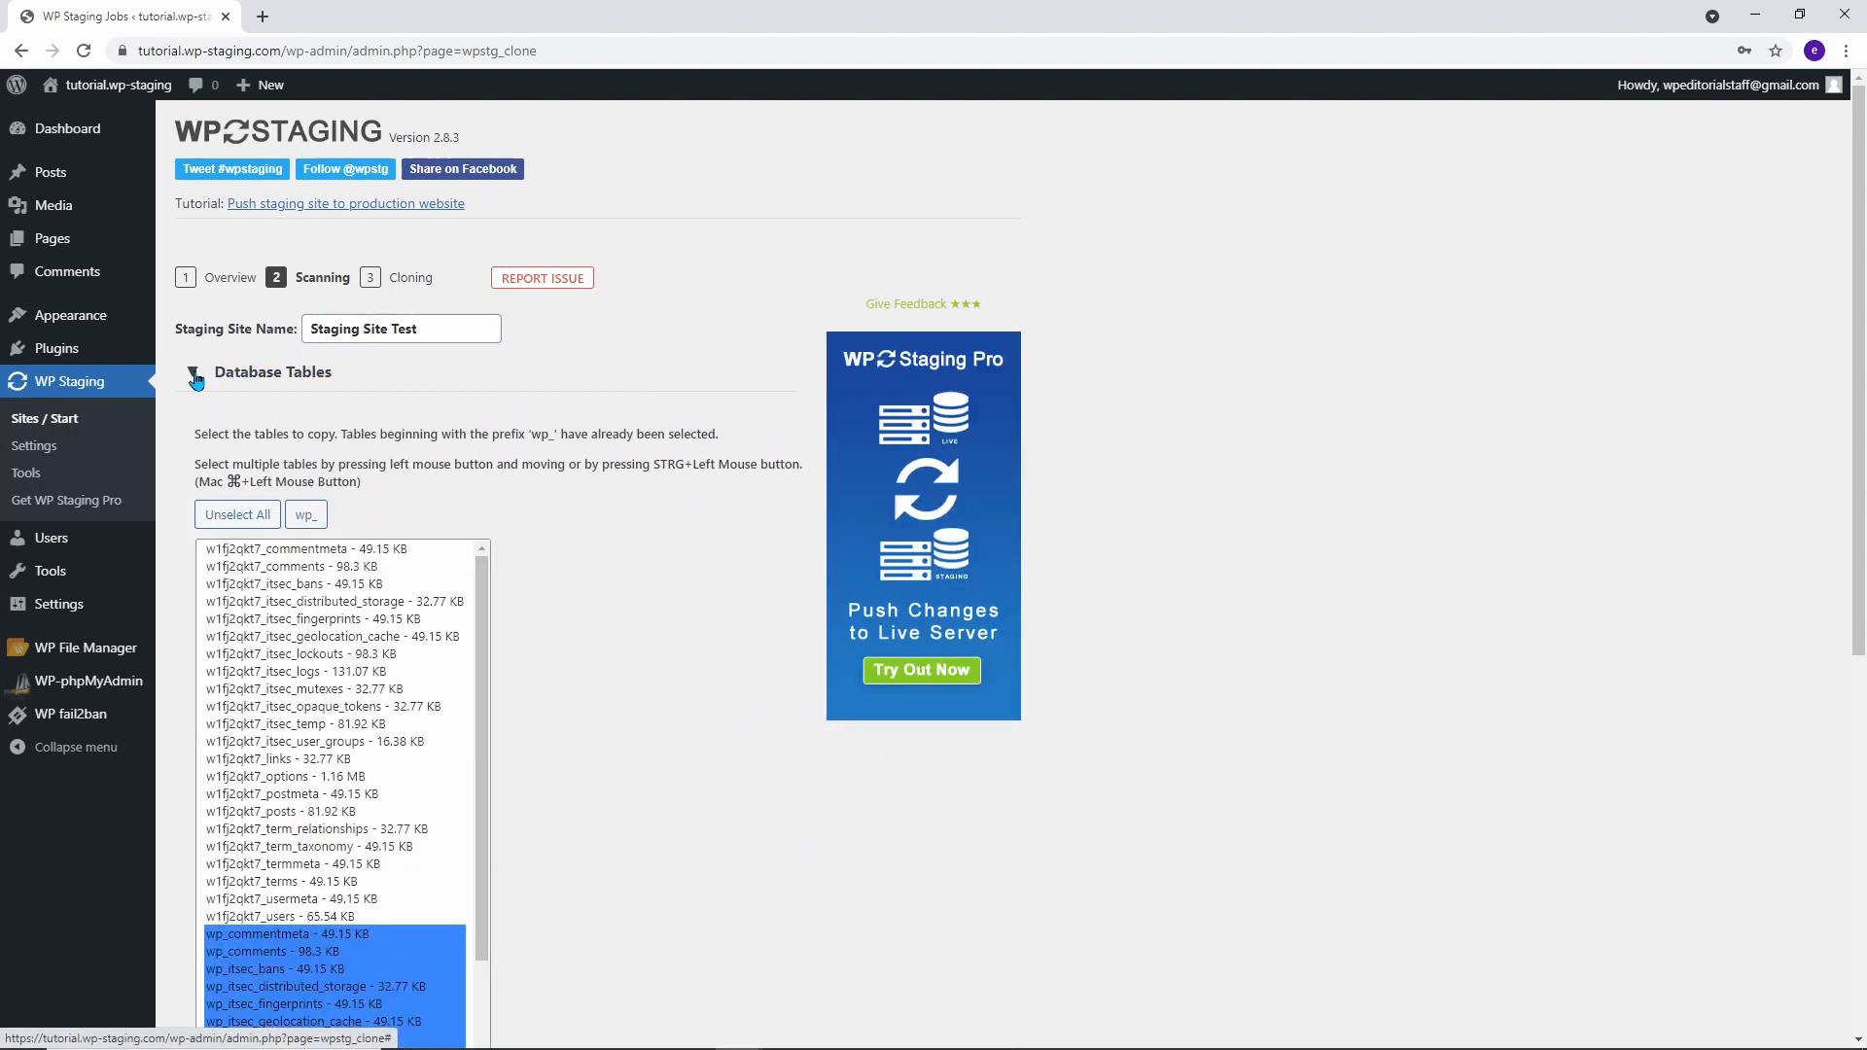
pyautogui.click(194, 379)
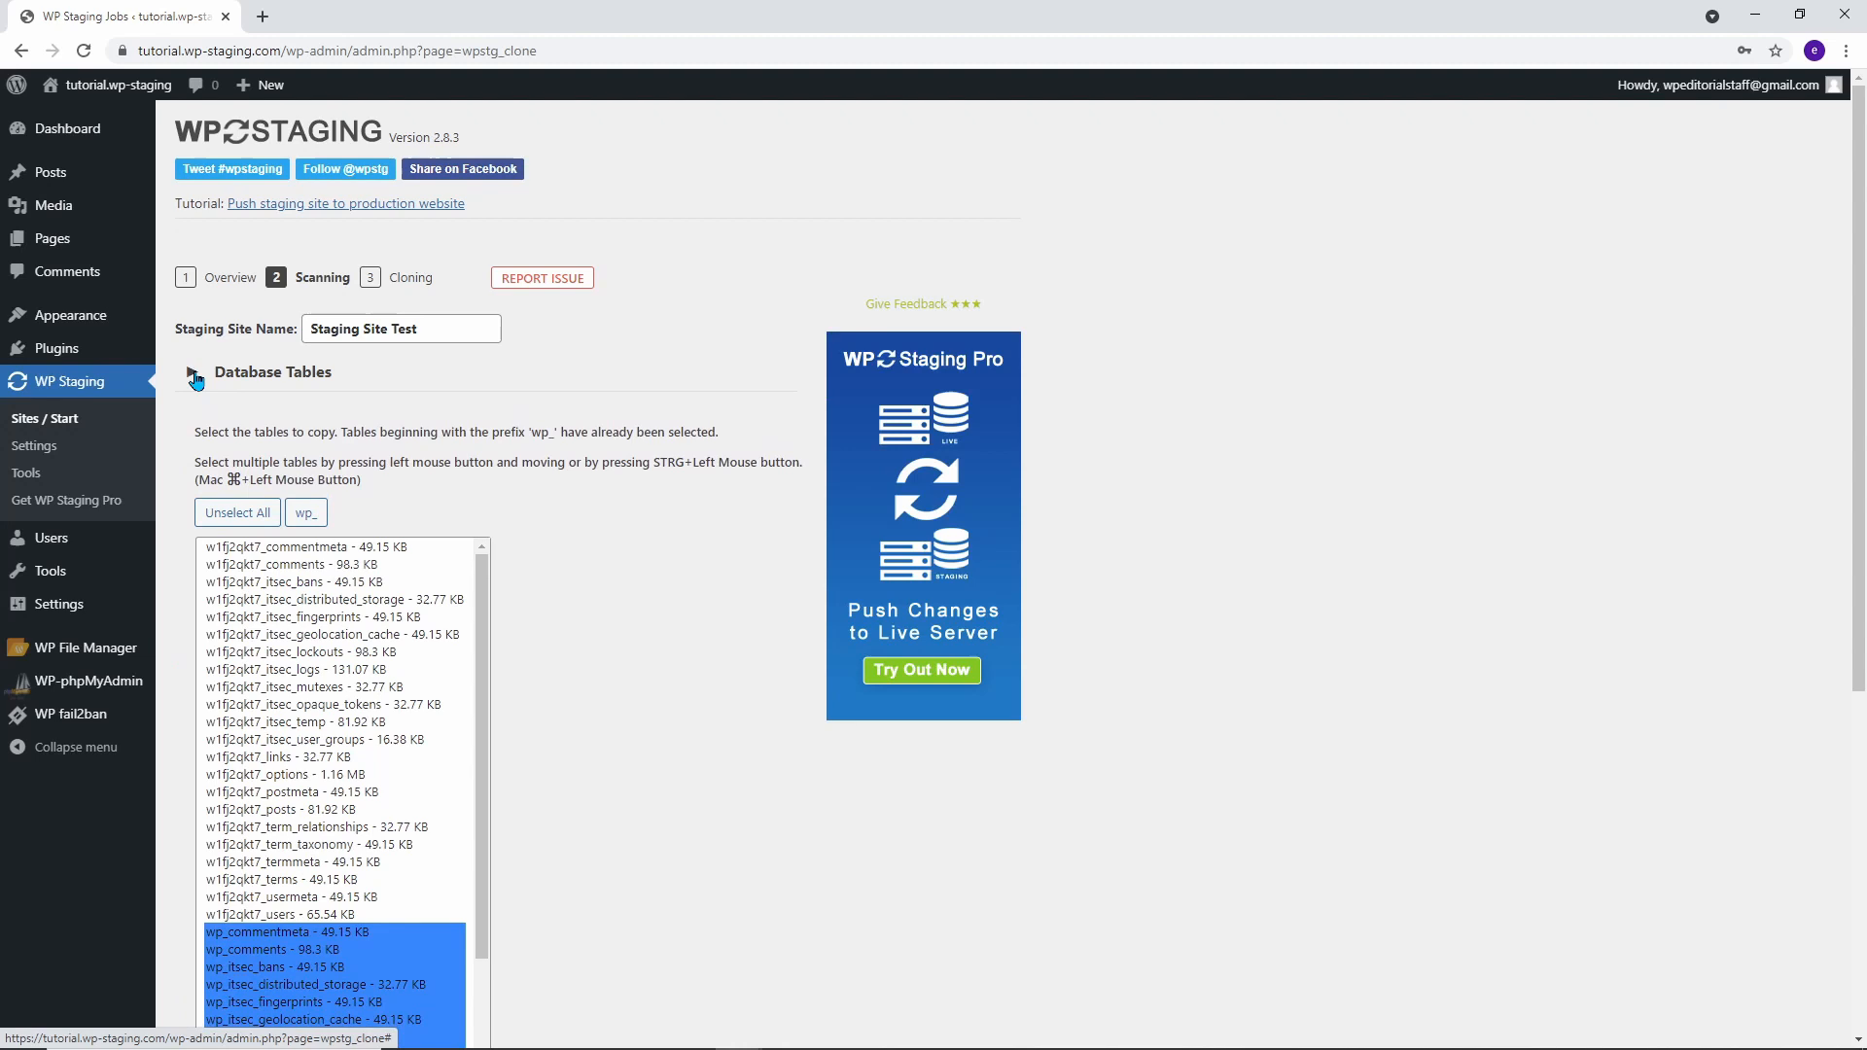
pyautogui.click(190, 371)
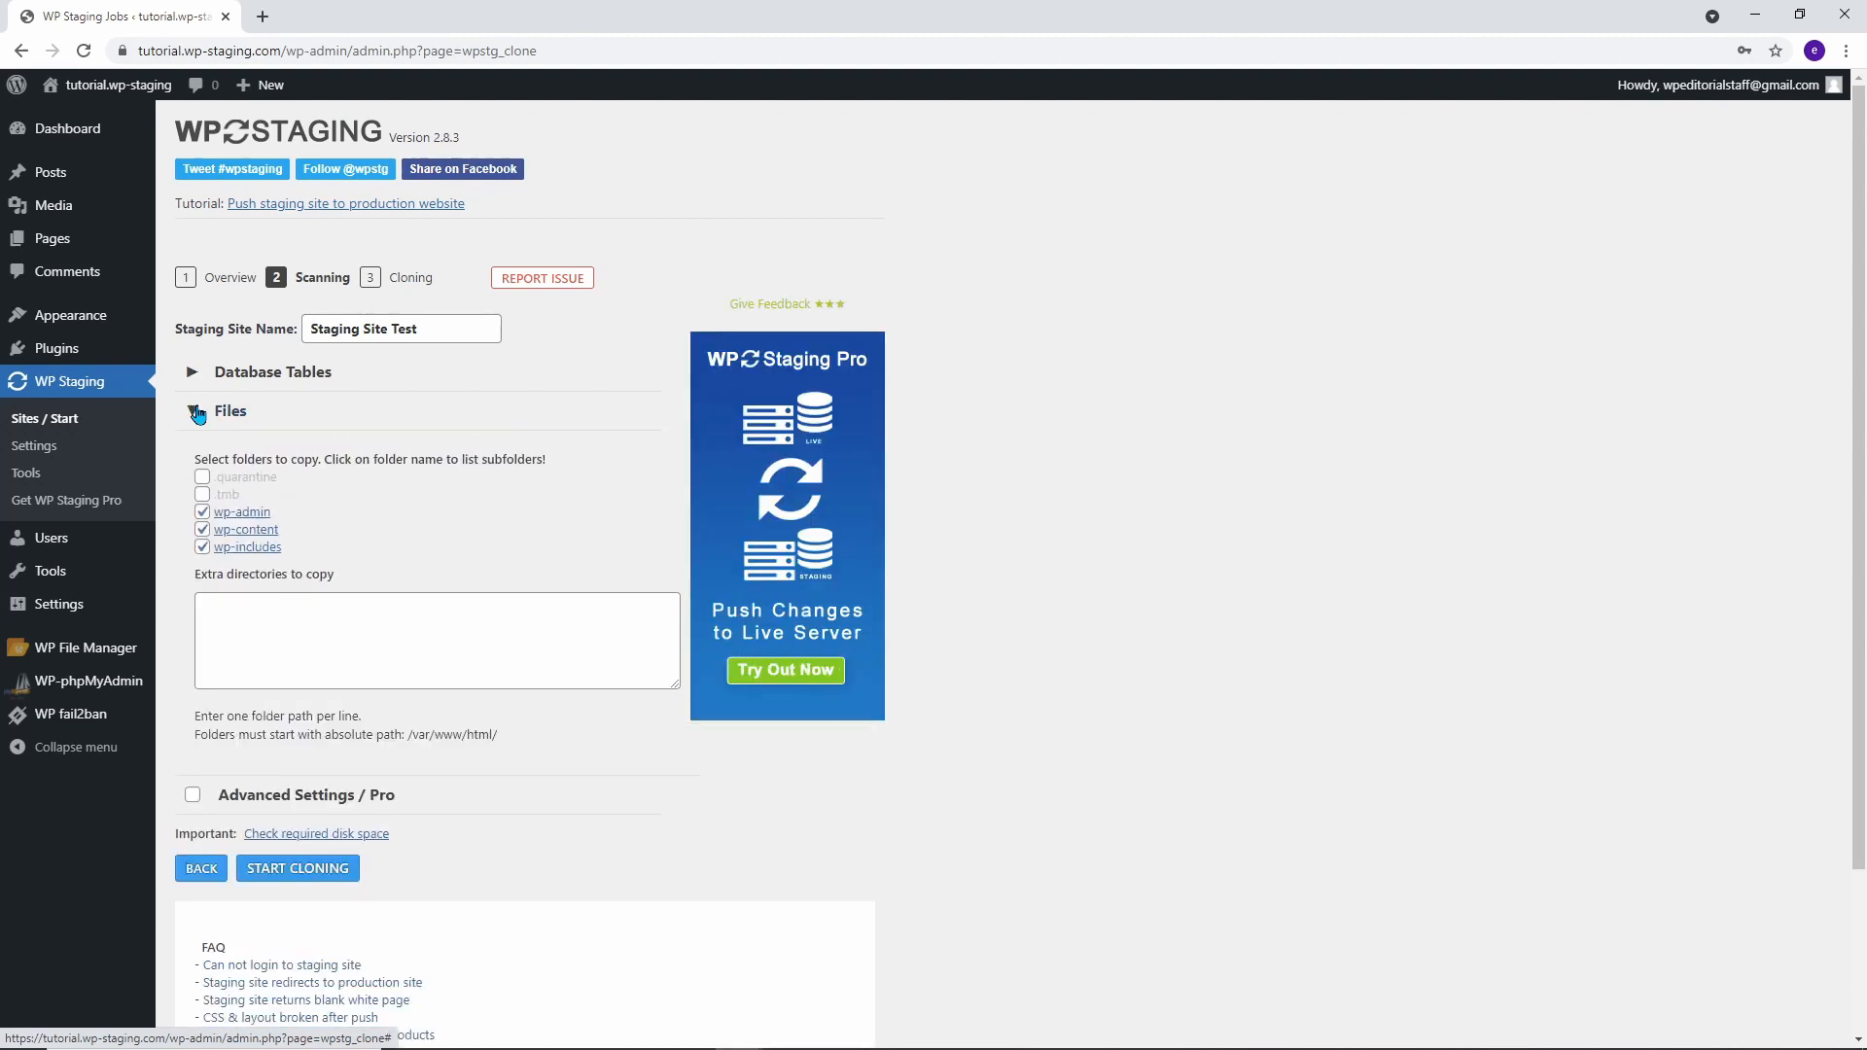
pyautogui.click(196, 410)
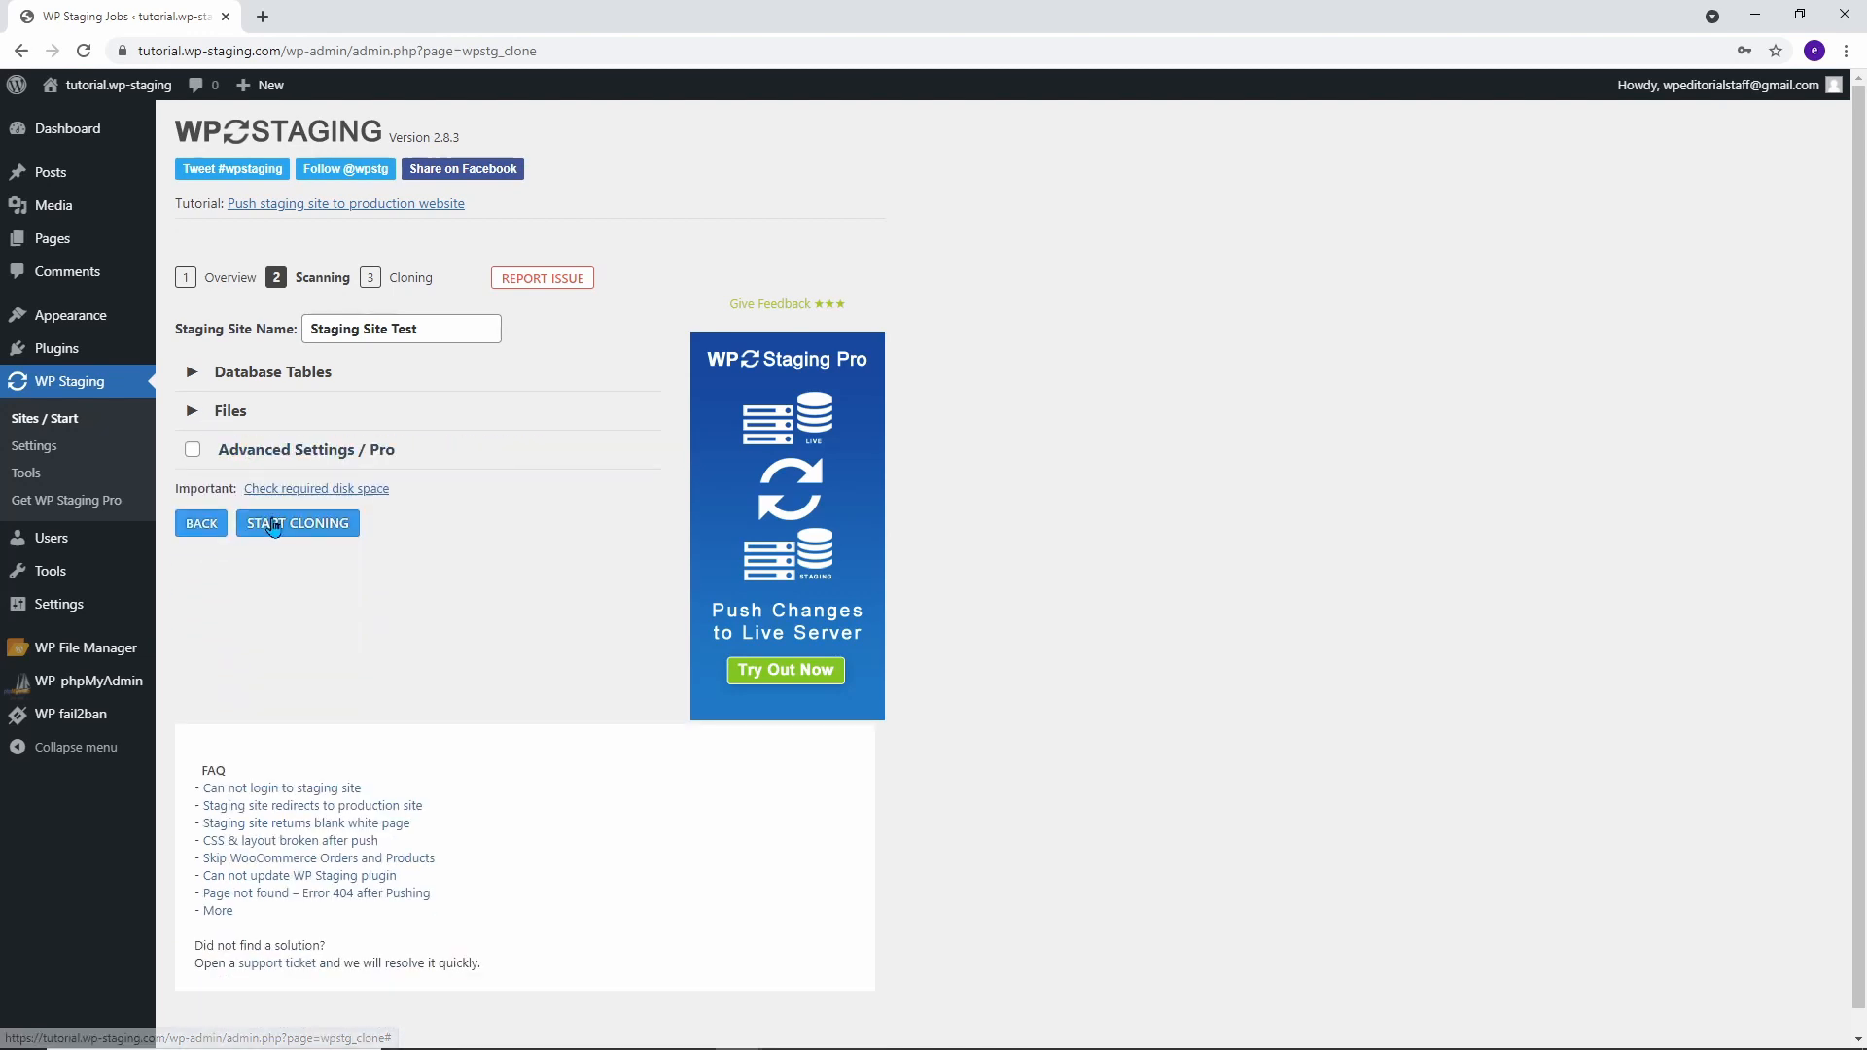
# - Run the clone to completion and open the staging site's login page
pyautogui.click(296, 523)
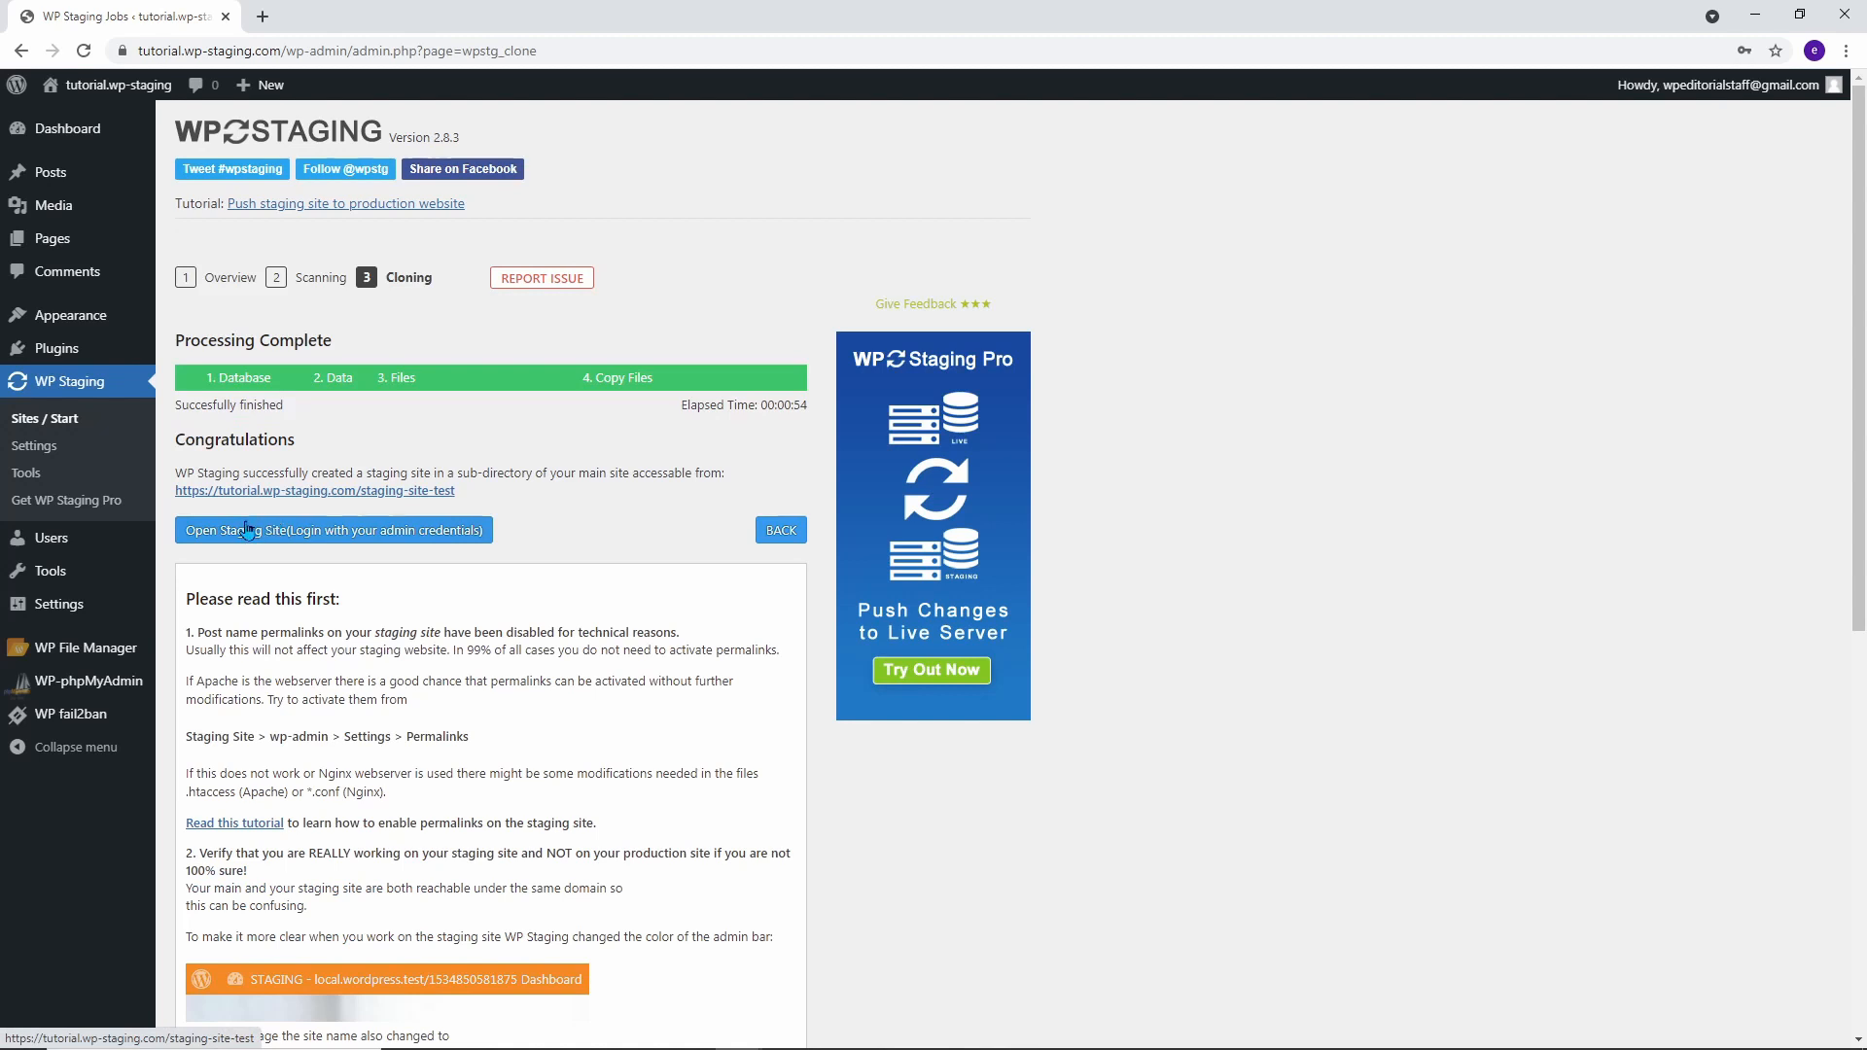
pyautogui.click(334, 530)
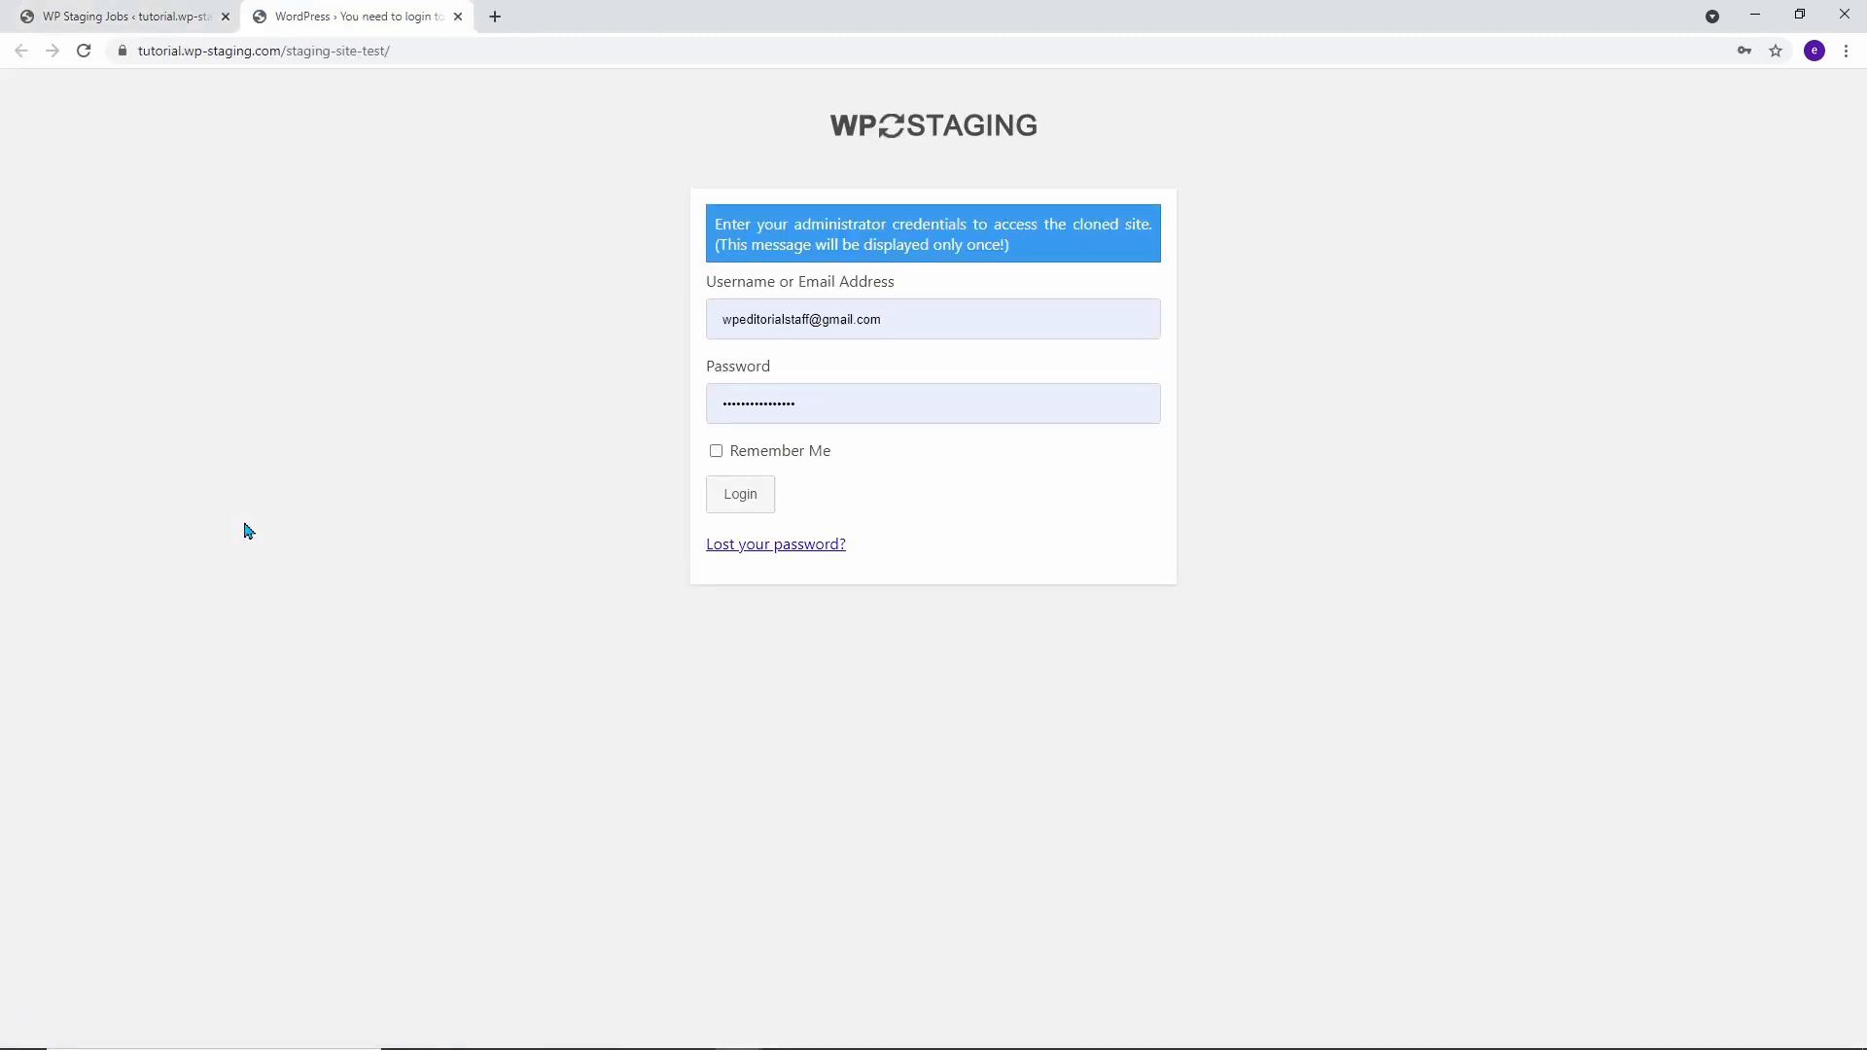
pyautogui.moveTo(458, 531)
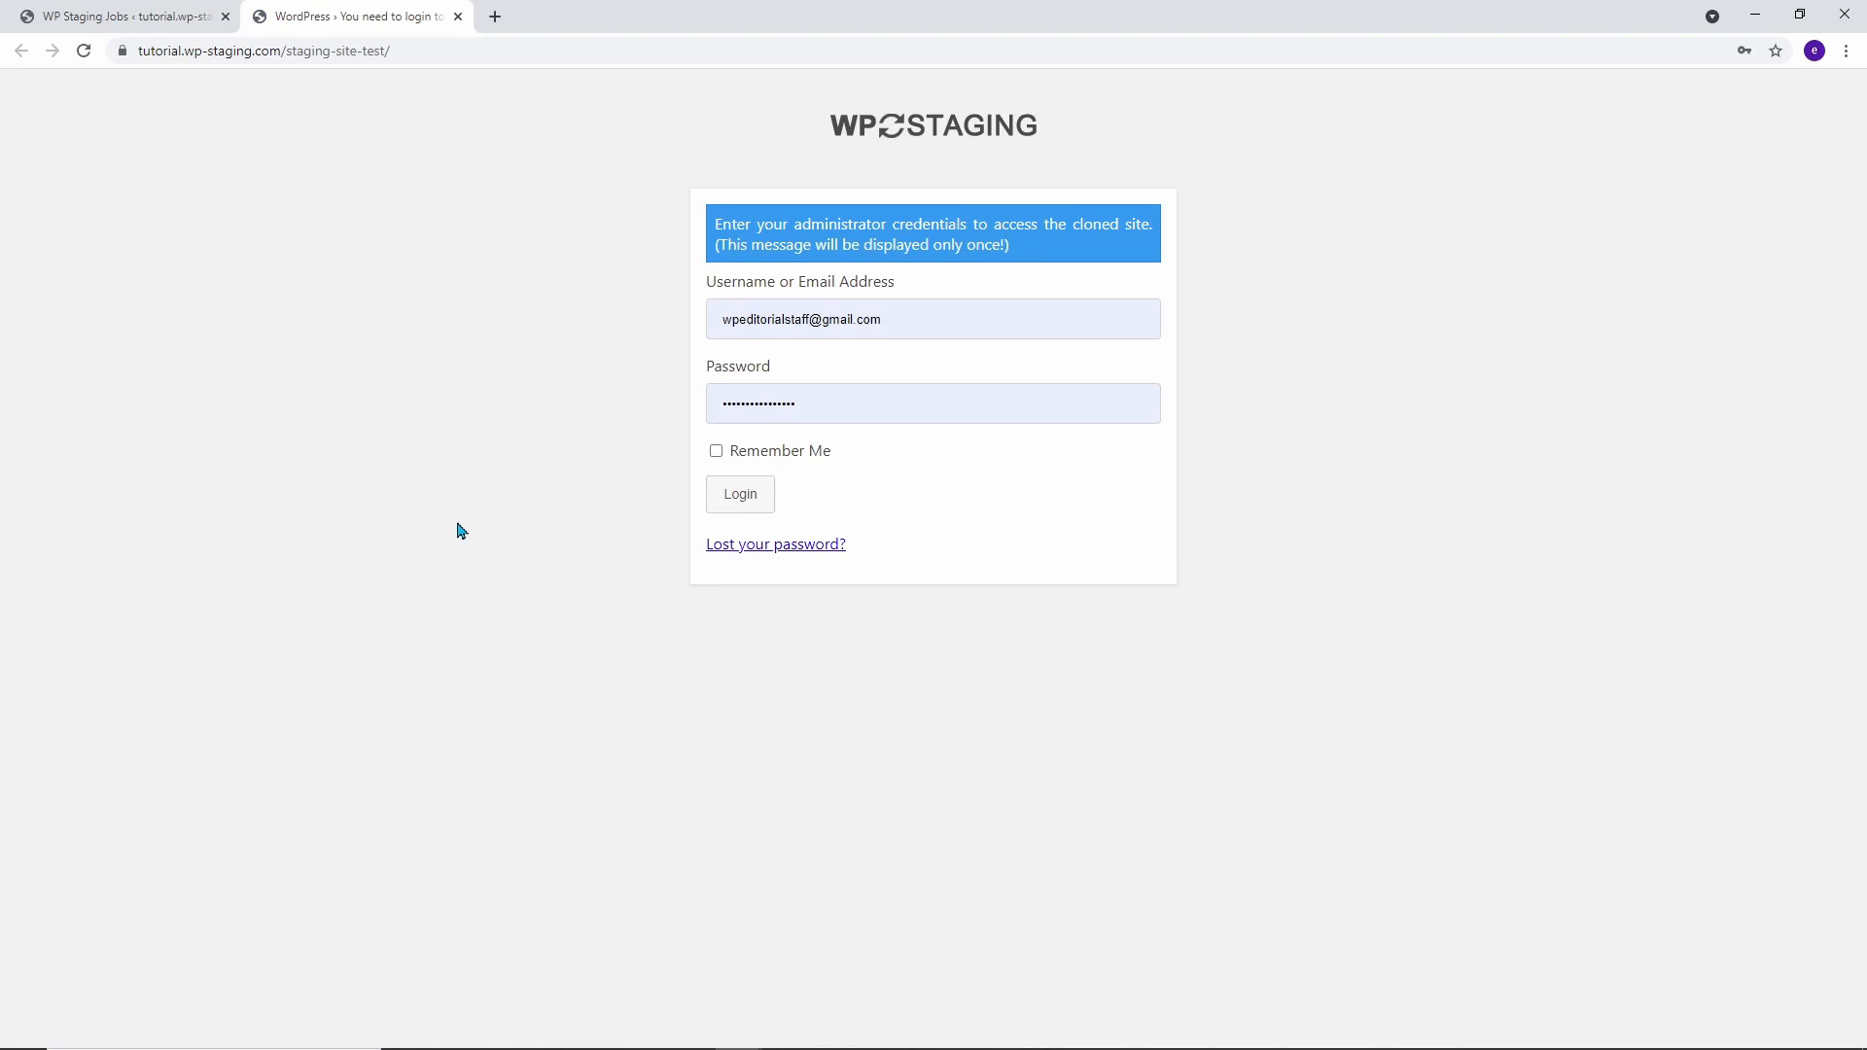
# - Log into the staging site as admin, then like the WordPress security tutorial video
pyautogui.click(739, 493)
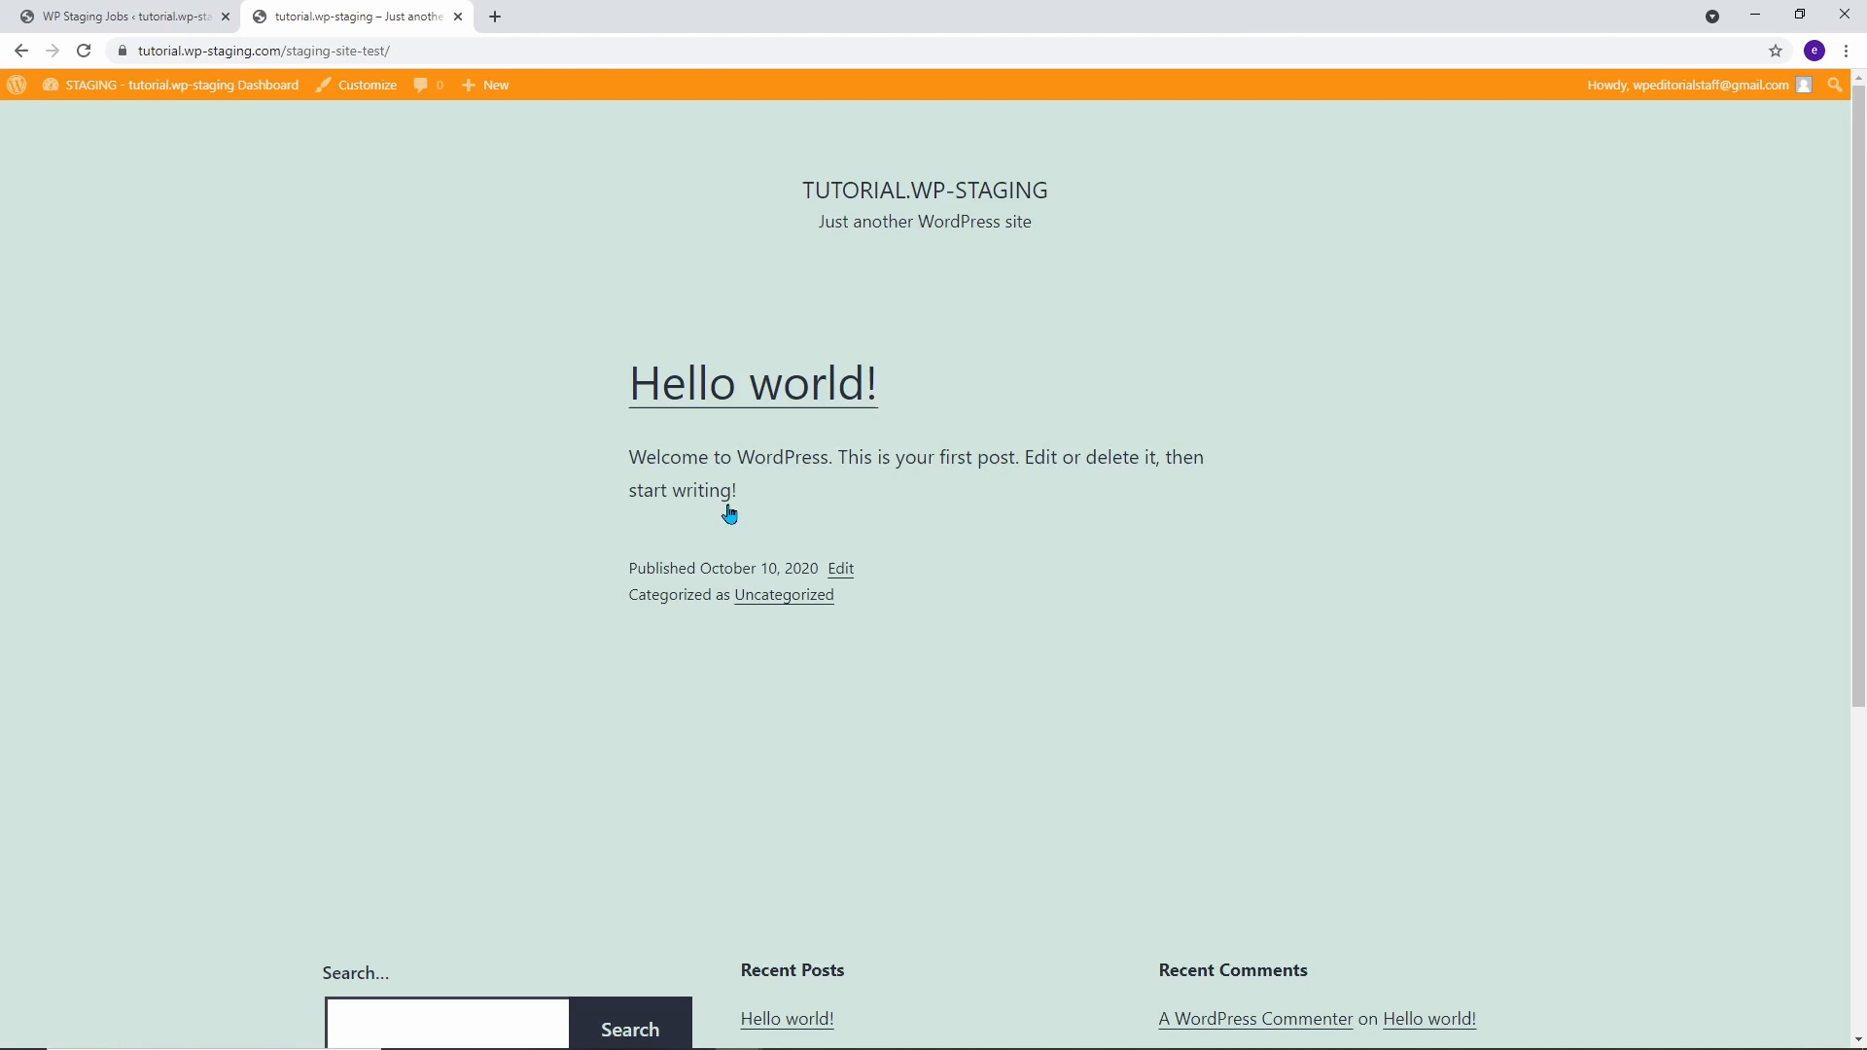
pyautogui.moveTo(632, 207)
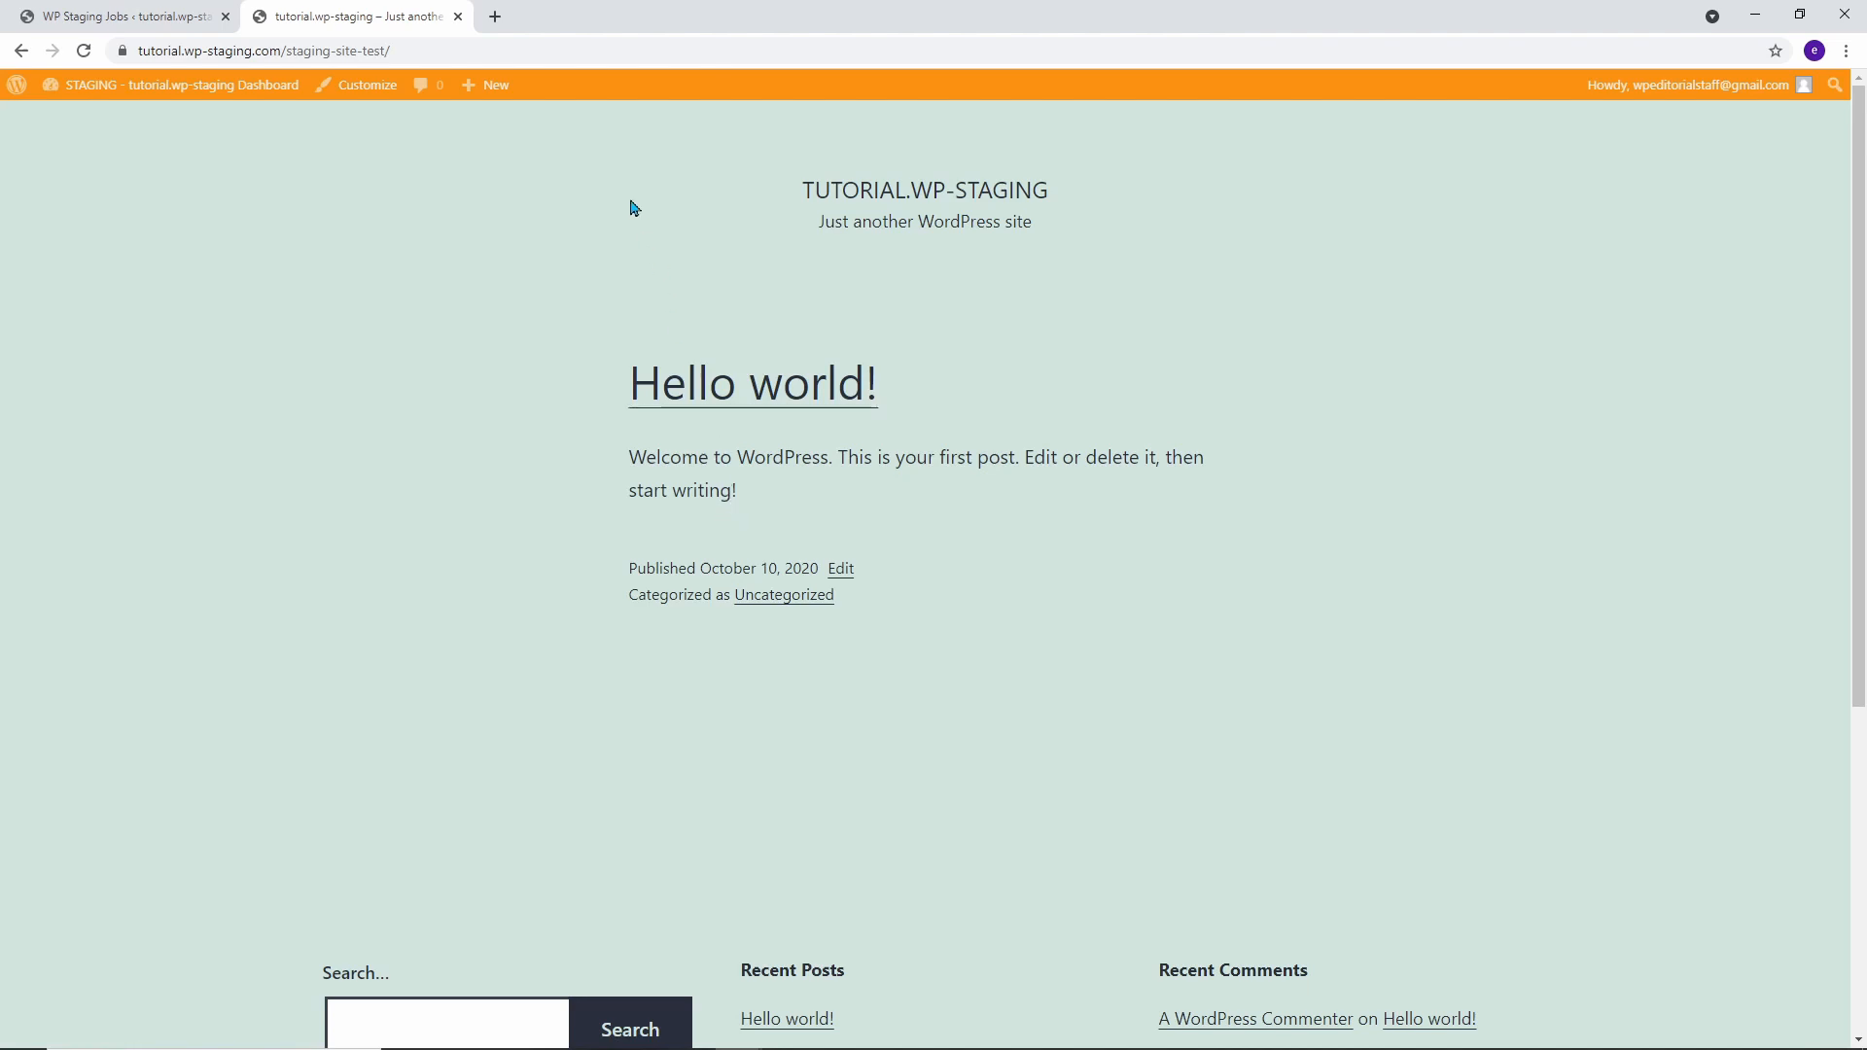
pyautogui.moveTo(596, 123)
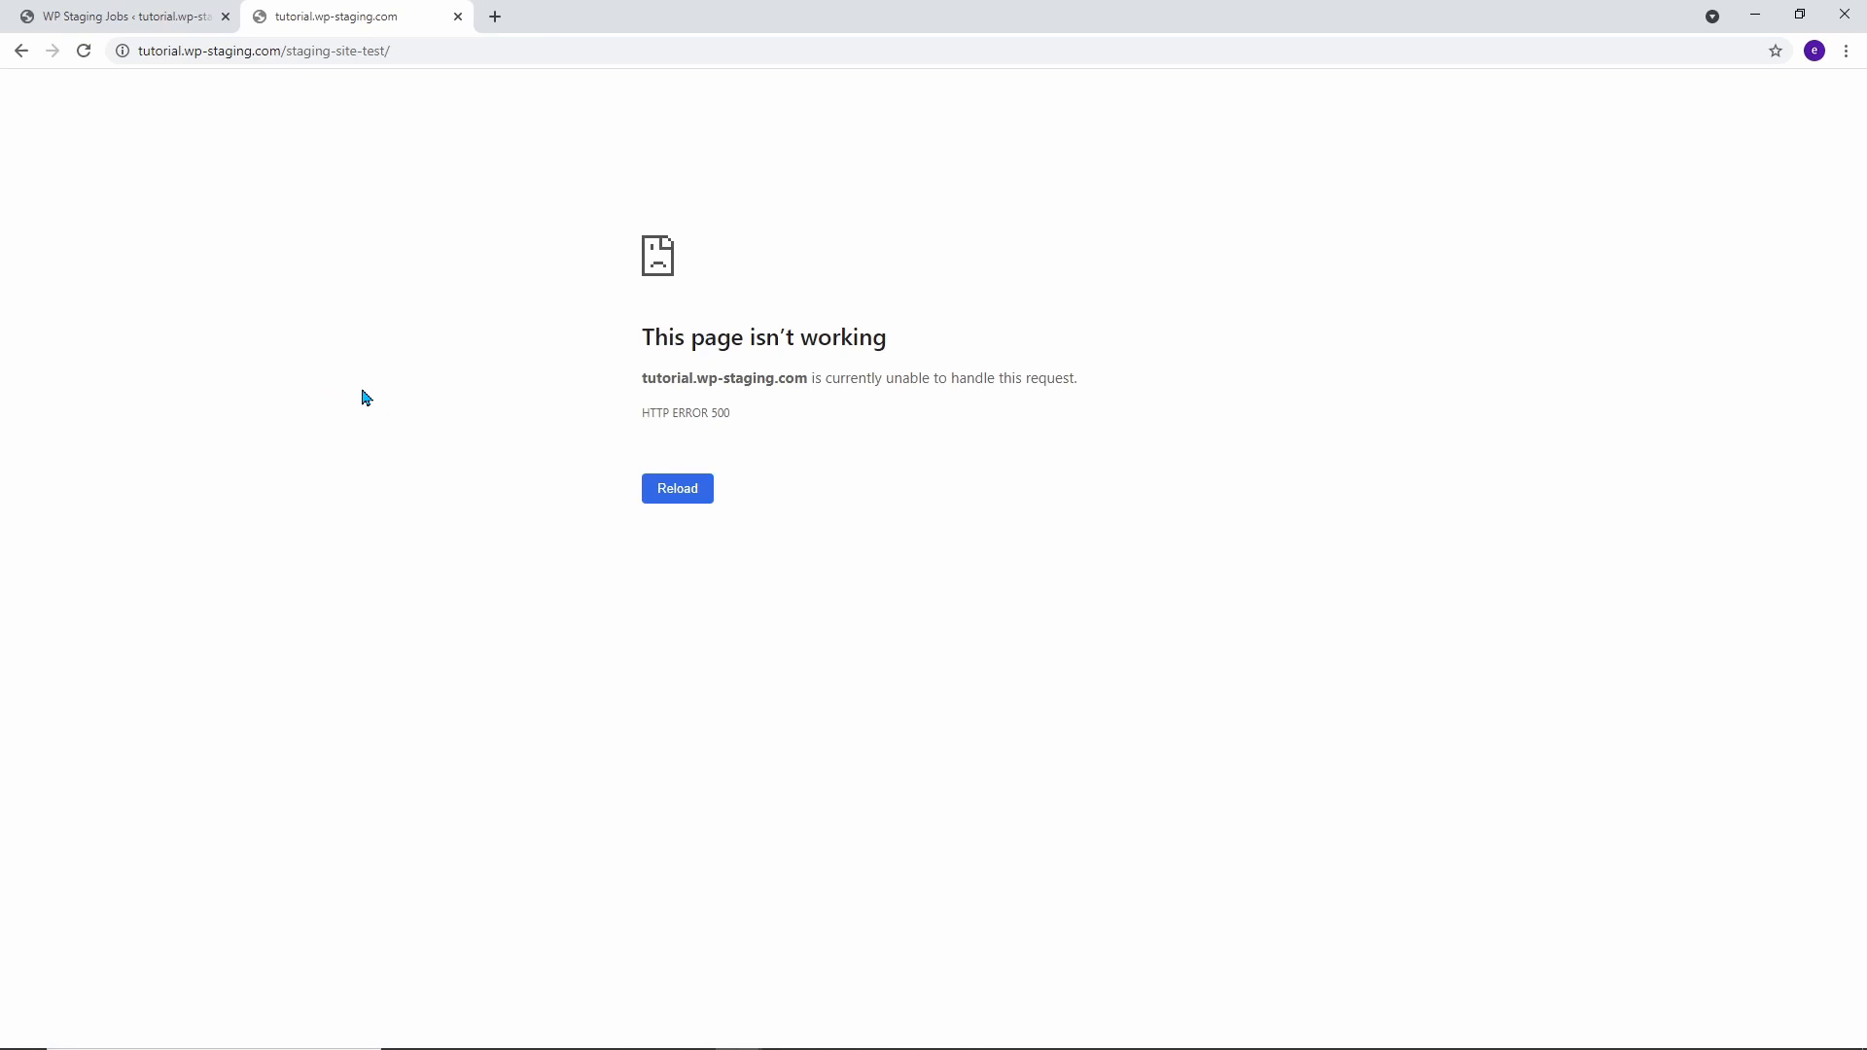
pyautogui.click(119, 16)
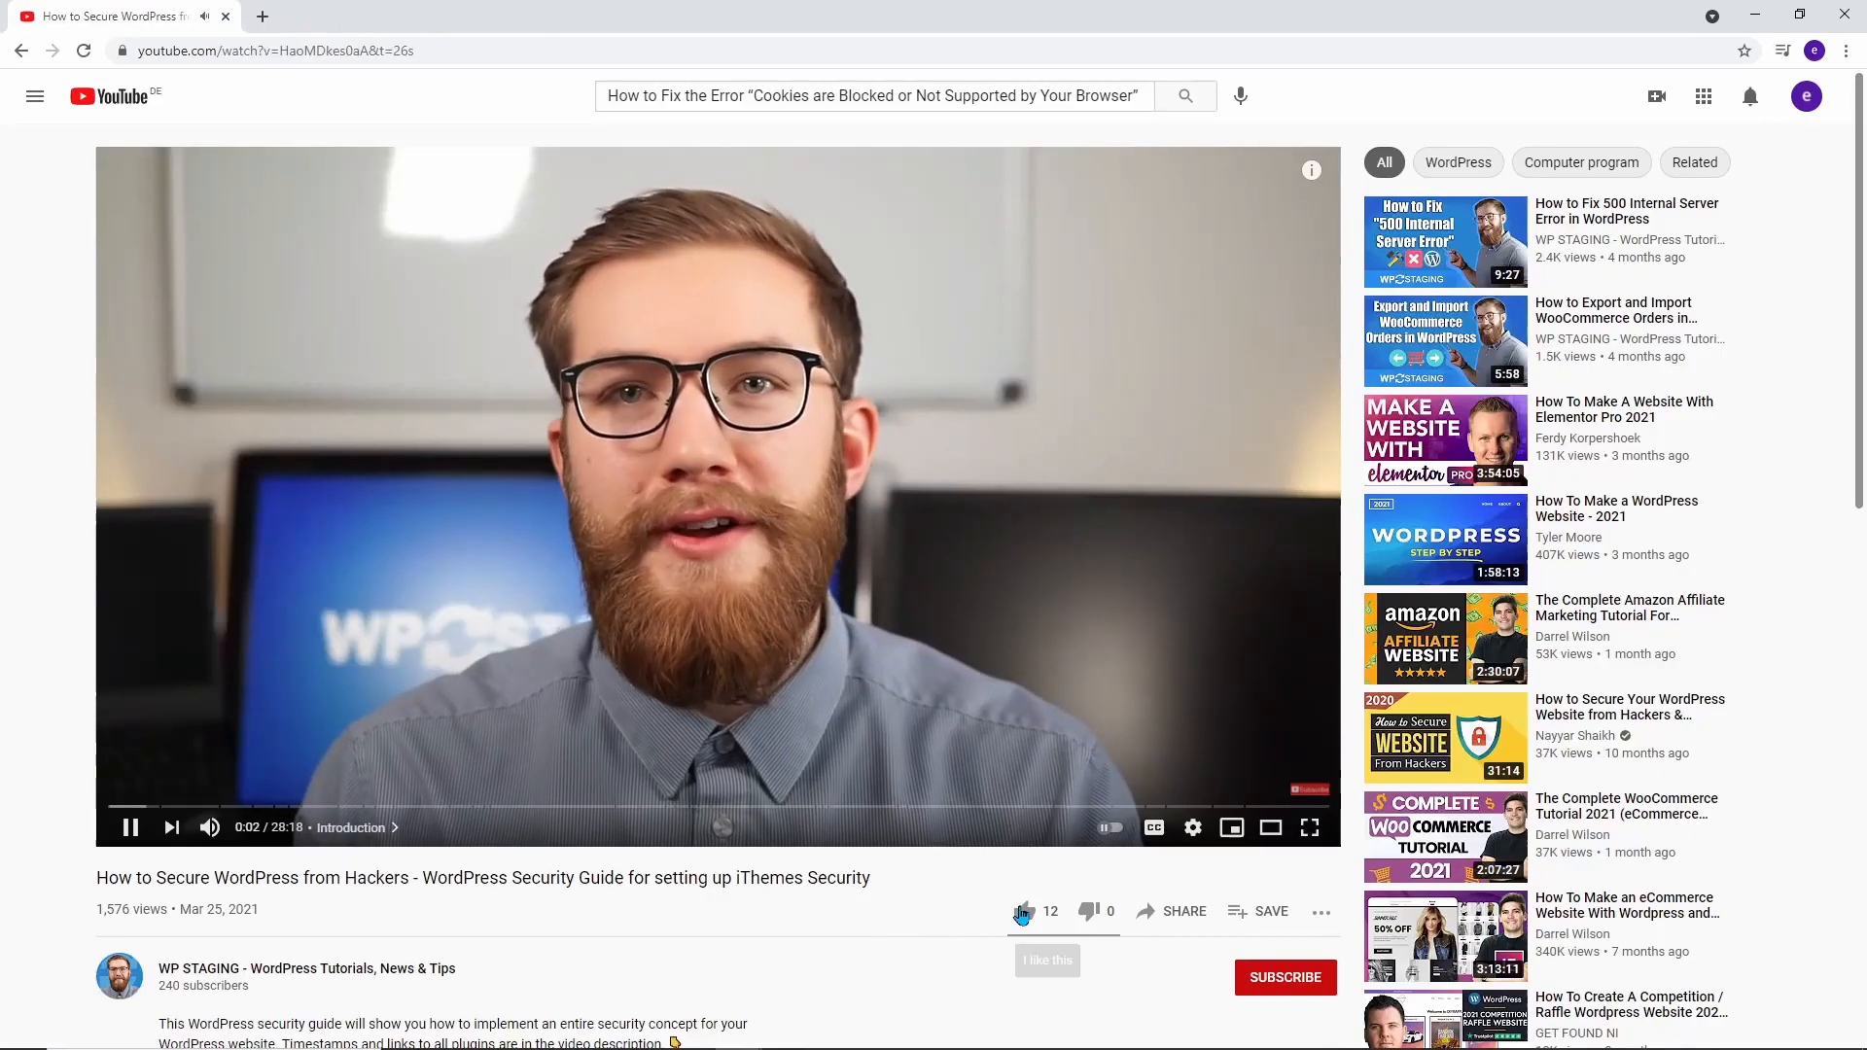
pyautogui.click(1023, 911)
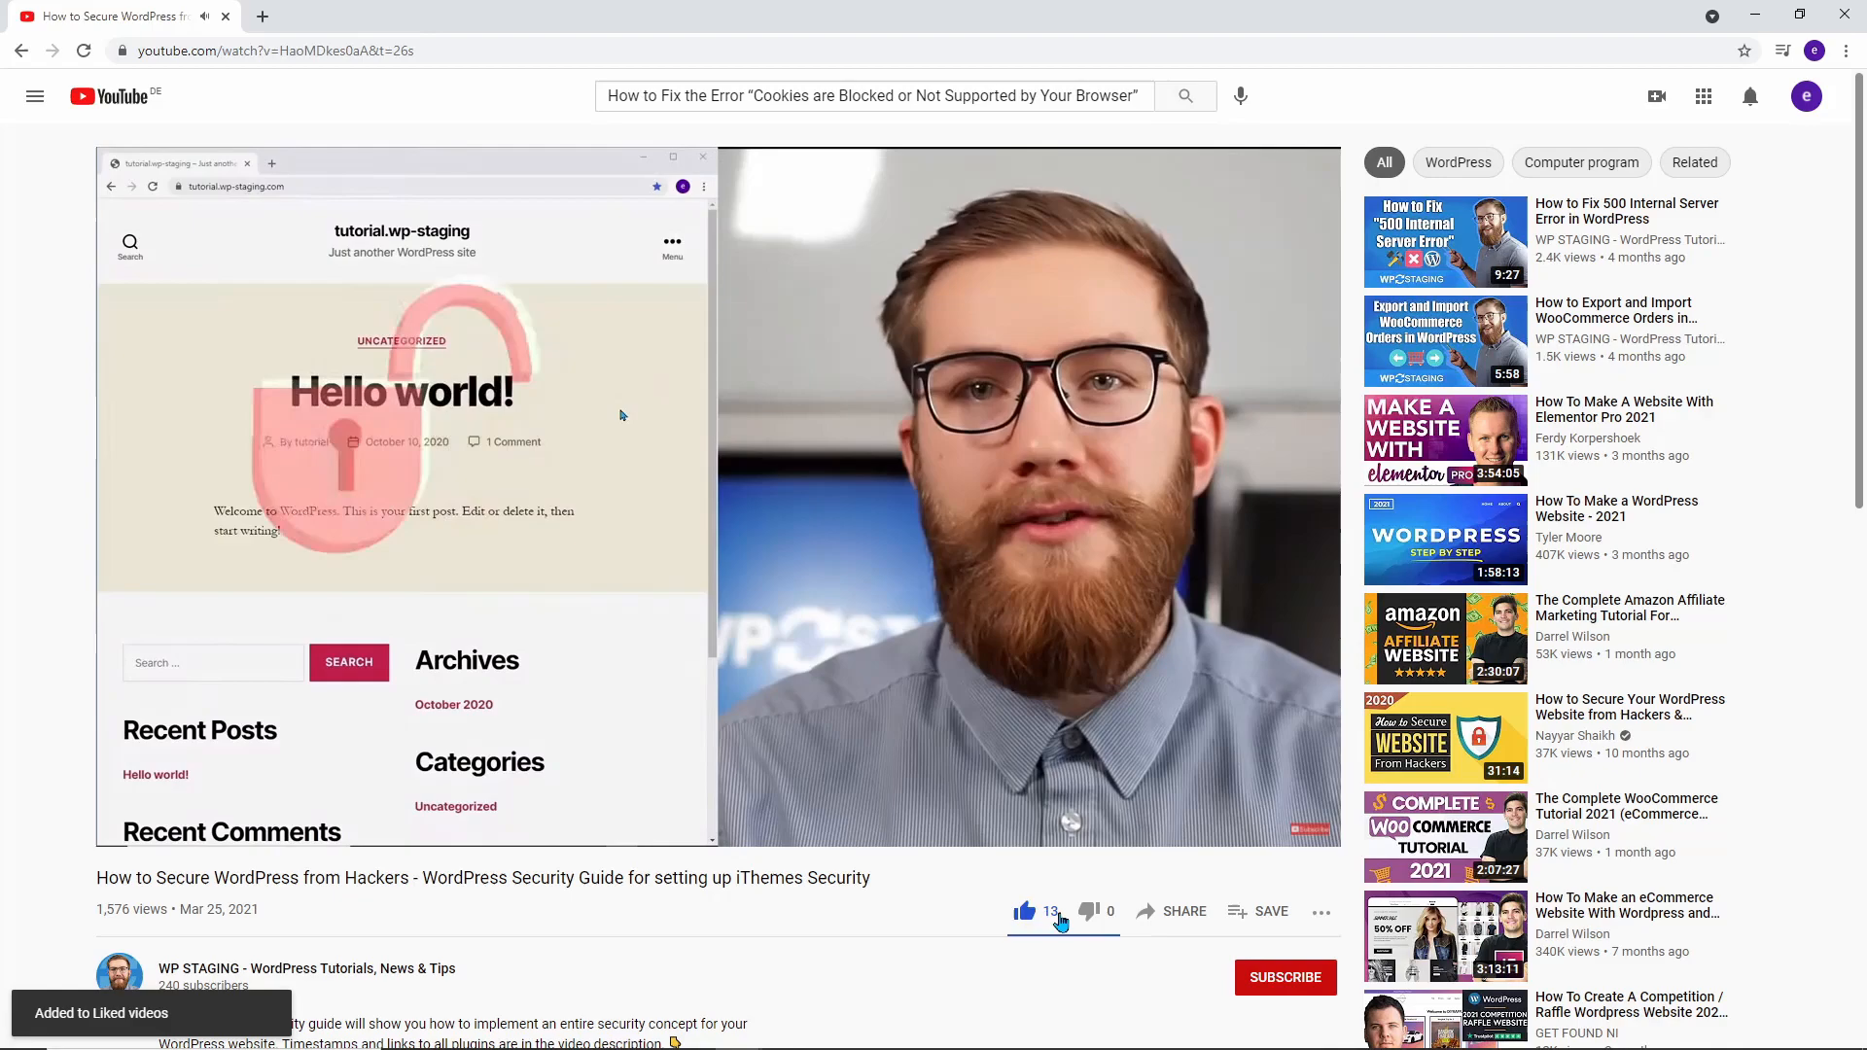